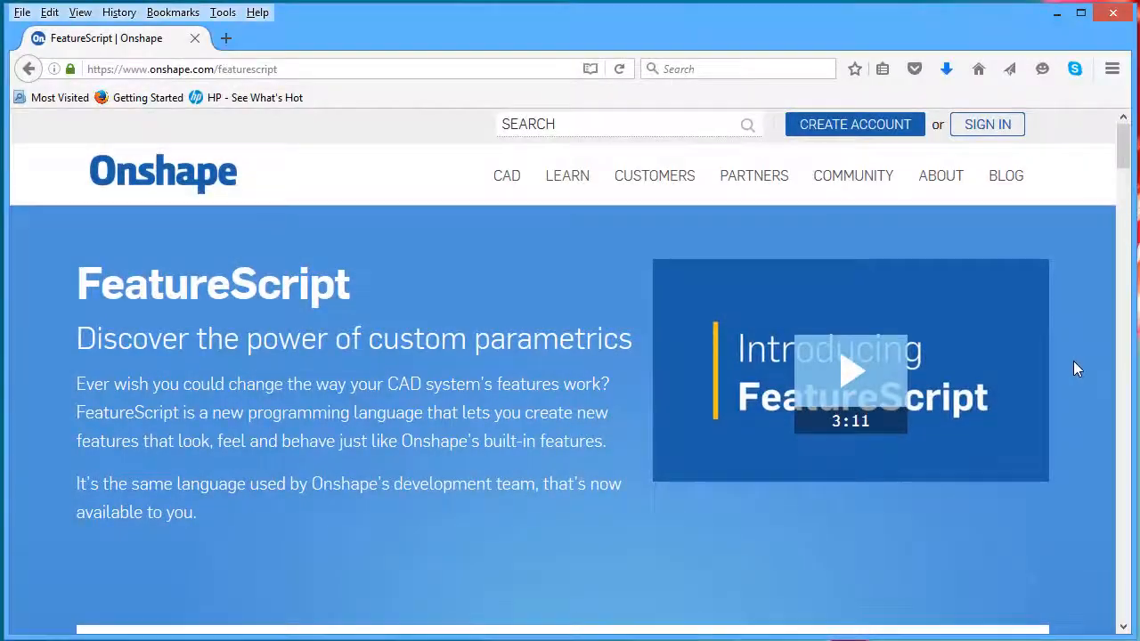
- Set the spur gear's number of teeth to 15
{"action": "scroll", "scroll_direction": "down", "scroll_amount": 3}
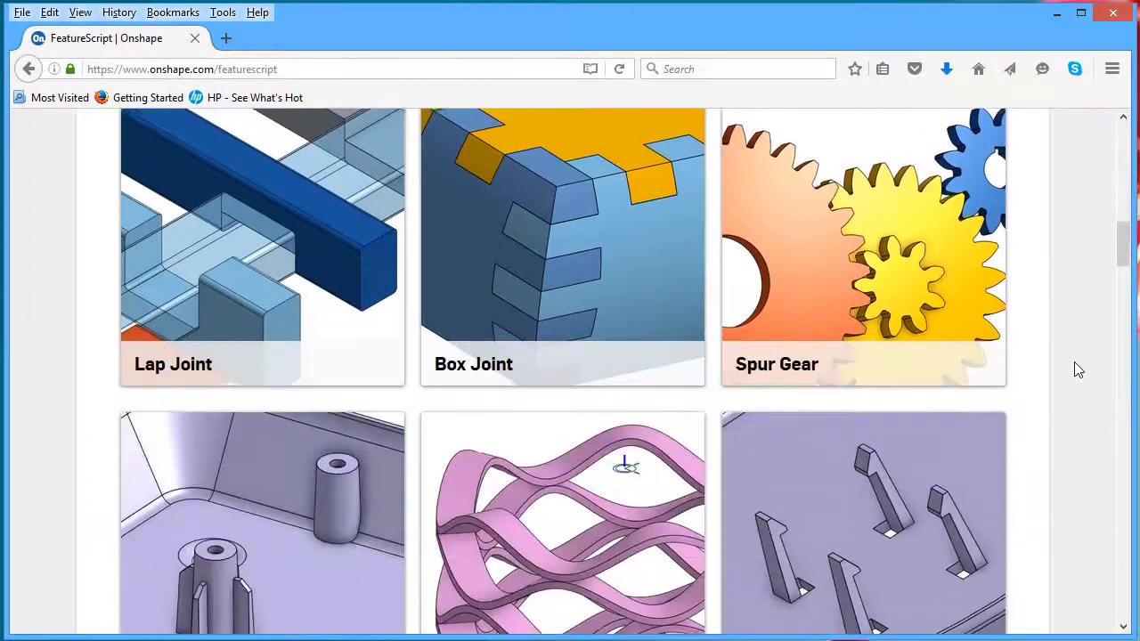
{"action": "scroll", "scroll_direction": "down", "scroll_amount": 3}
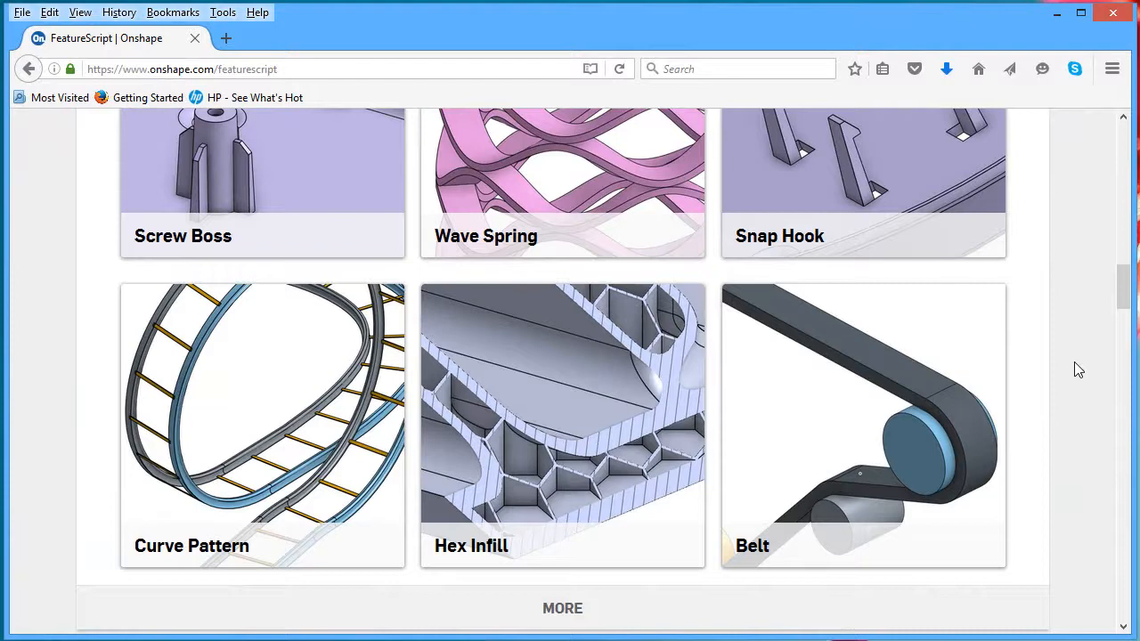
{"action": "scroll", "scroll_direction": "up", "scroll_amount": 3}
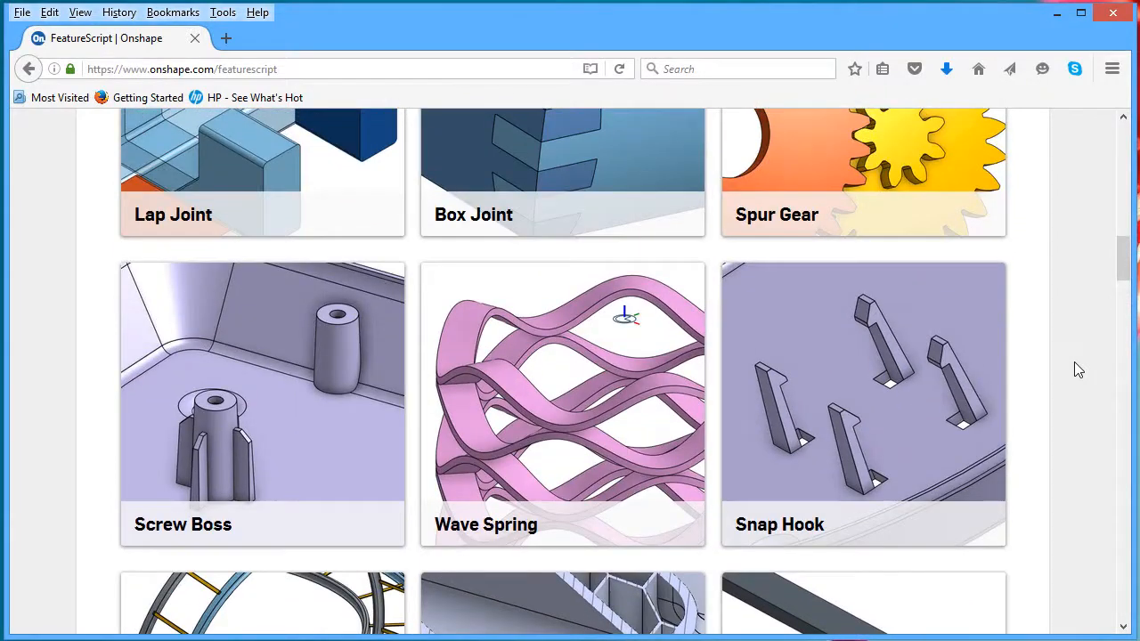
{"action": "scroll", "scroll_direction": "up", "scroll_amount": 3}
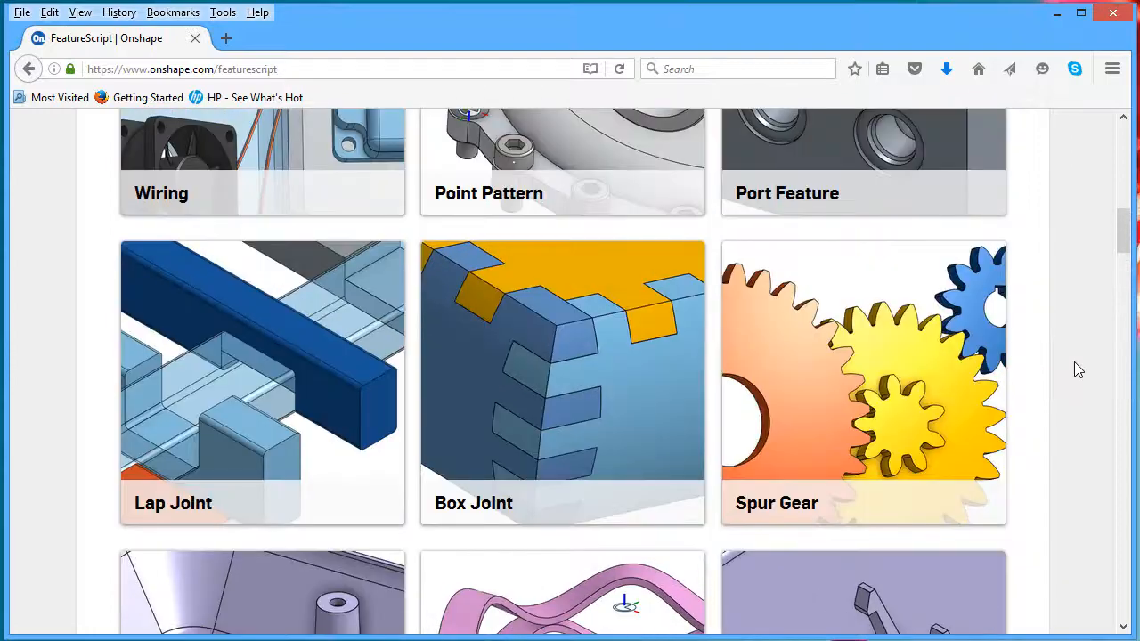
{"action": "scroll", "scroll_direction": "up", "scroll_amount": 3}
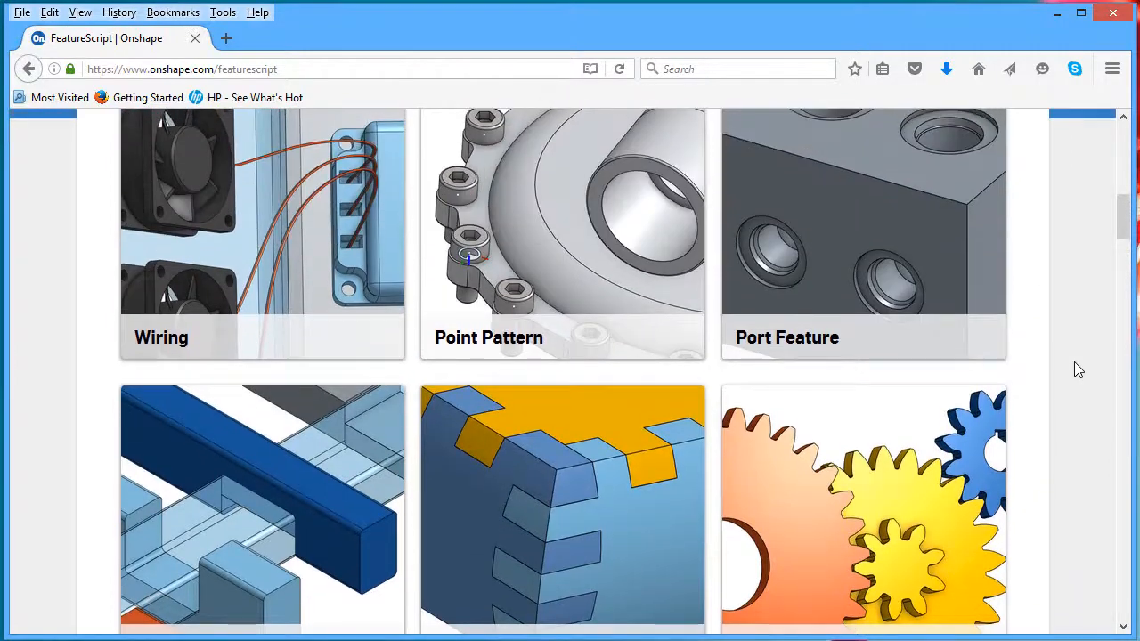
{"action": "scroll", "scroll_direction": "up", "scroll_amount": 3}
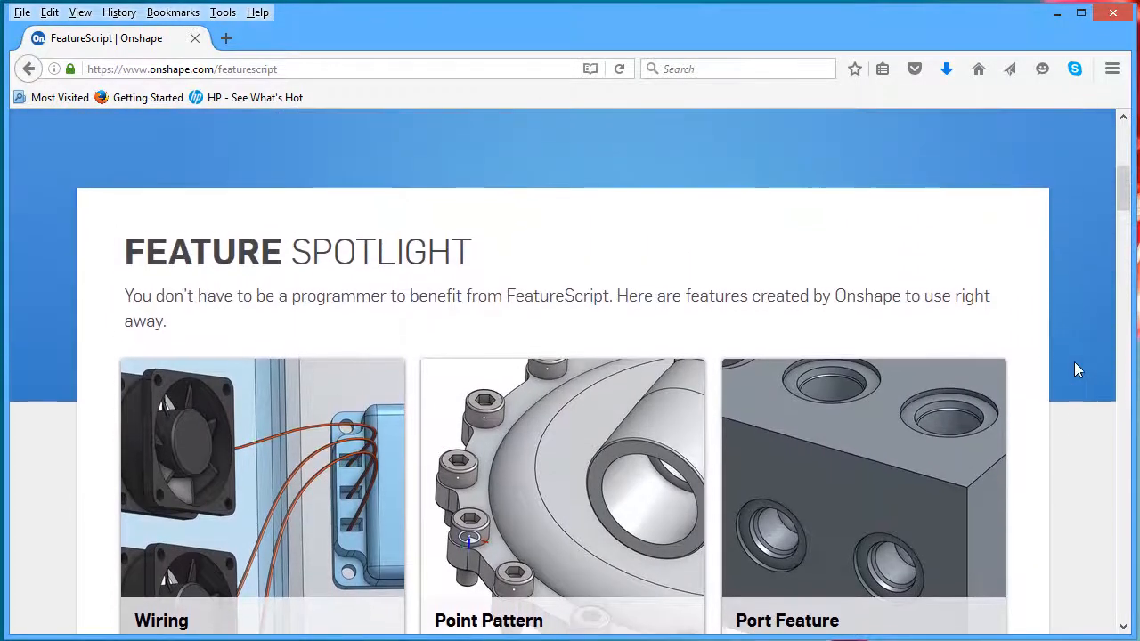
{"action": "scroll", "scroll_direction": "down", "scroll_amount": 3}
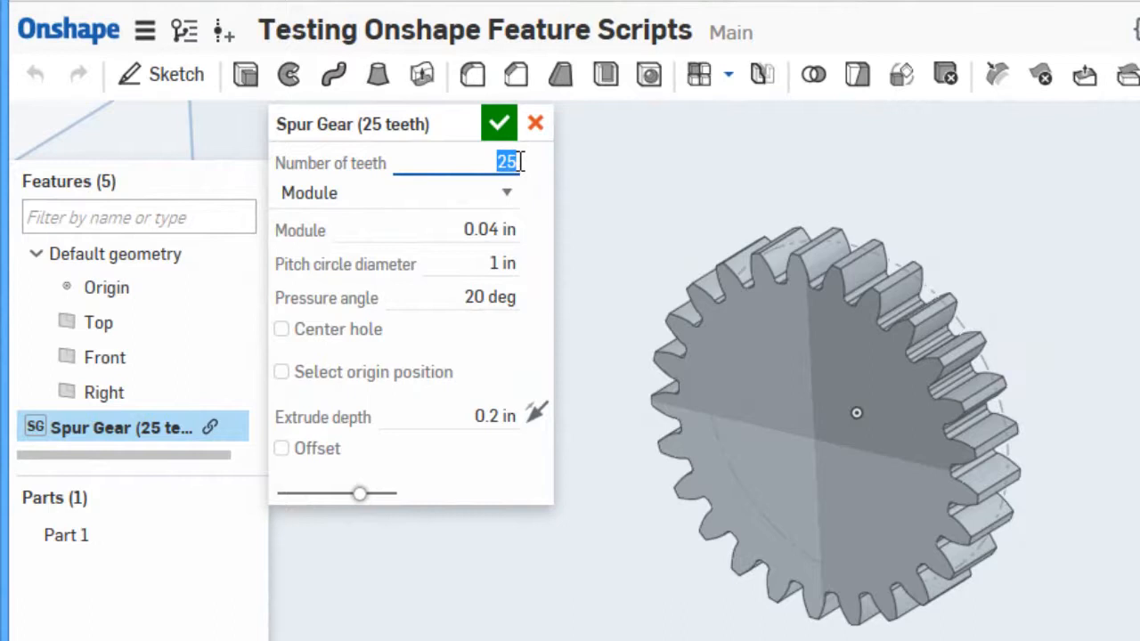
{"action": "type", "text": "15"}
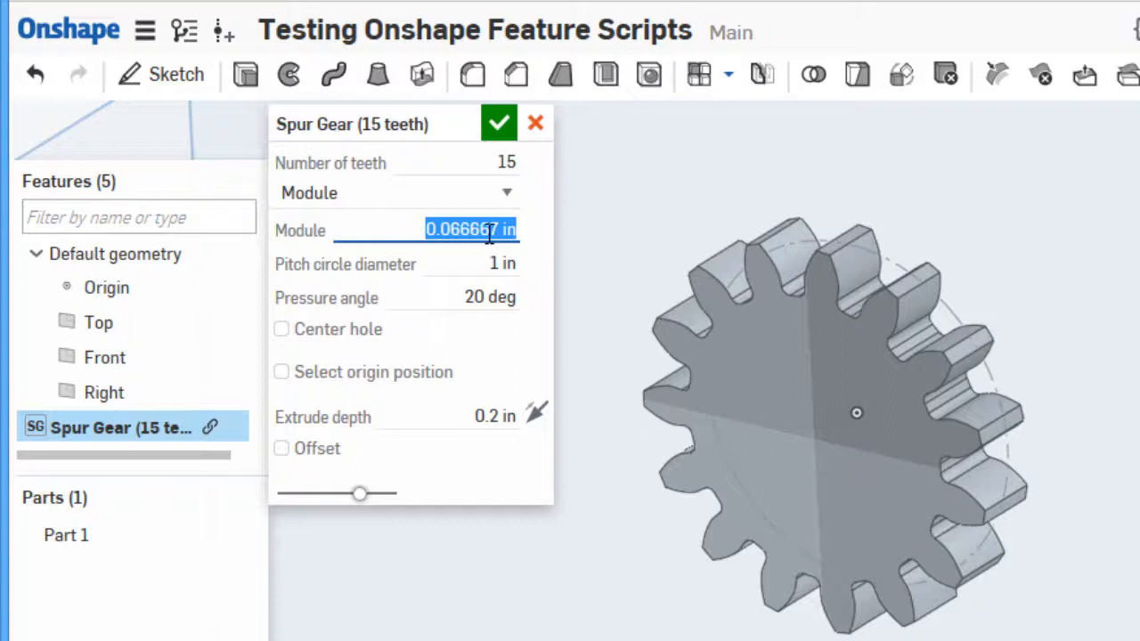
- Set the pressure angle to 15 deg and begin entering a new extrude depth
{"action": "left_click", "coordinate": [471, 263]}
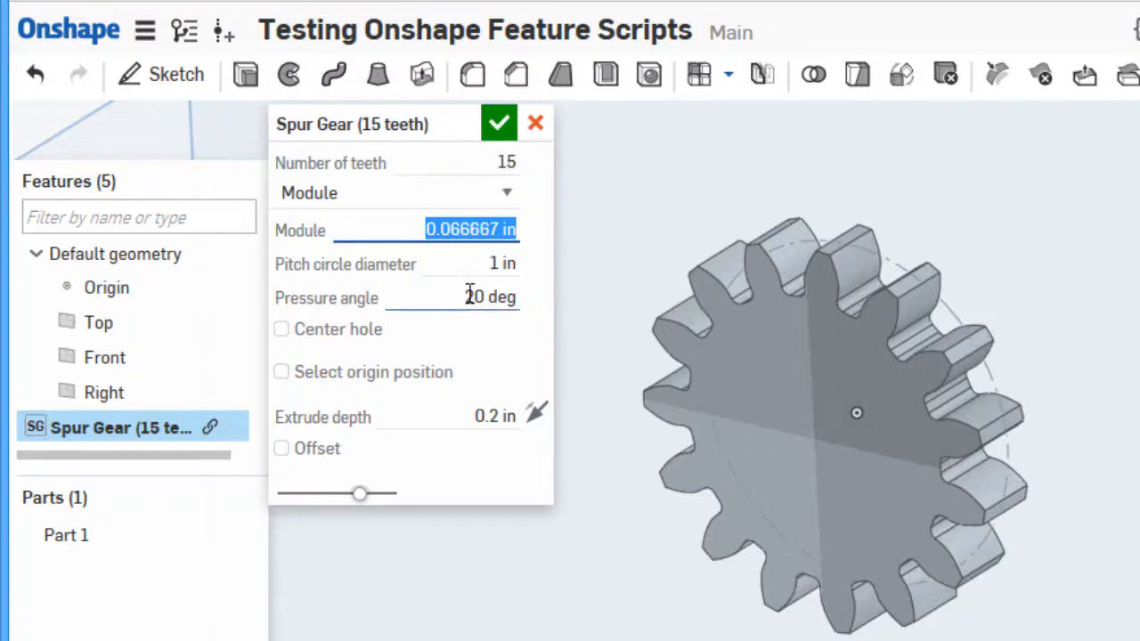
{"action": "left_click", "coordinate": [488, 296]}
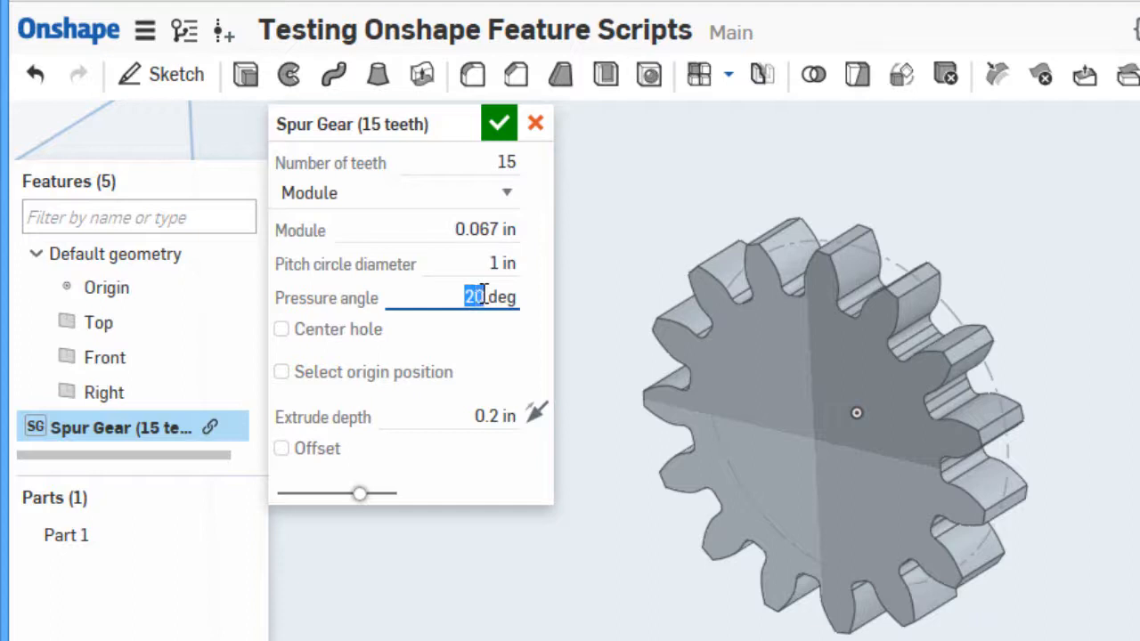
{"action": "type", "text": "15"}
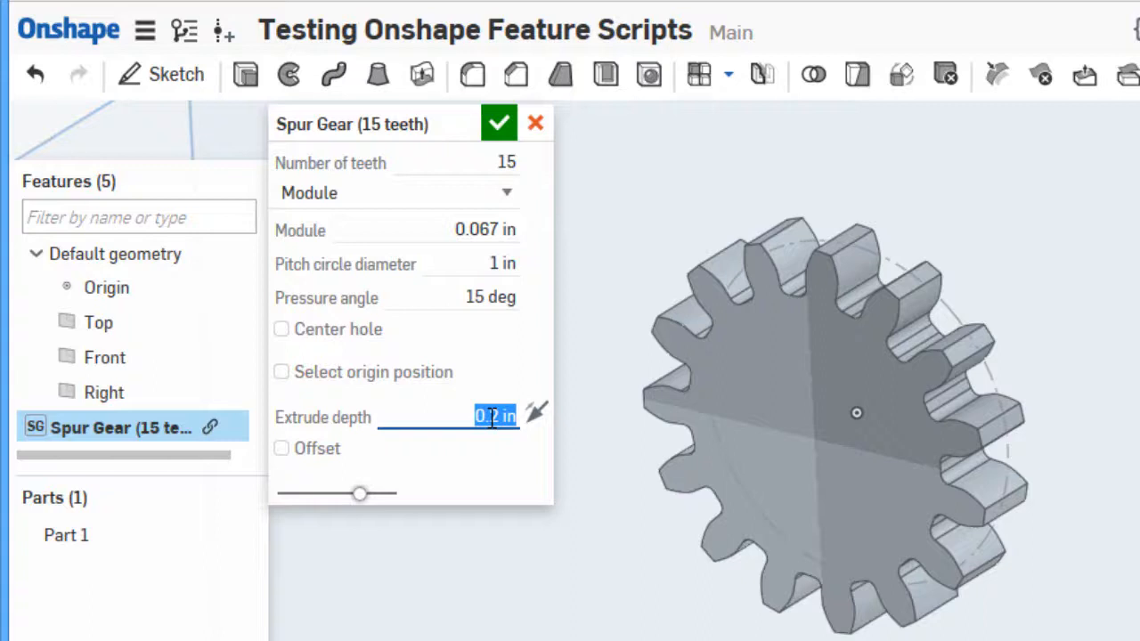
{"action": "type", "text": "0"}
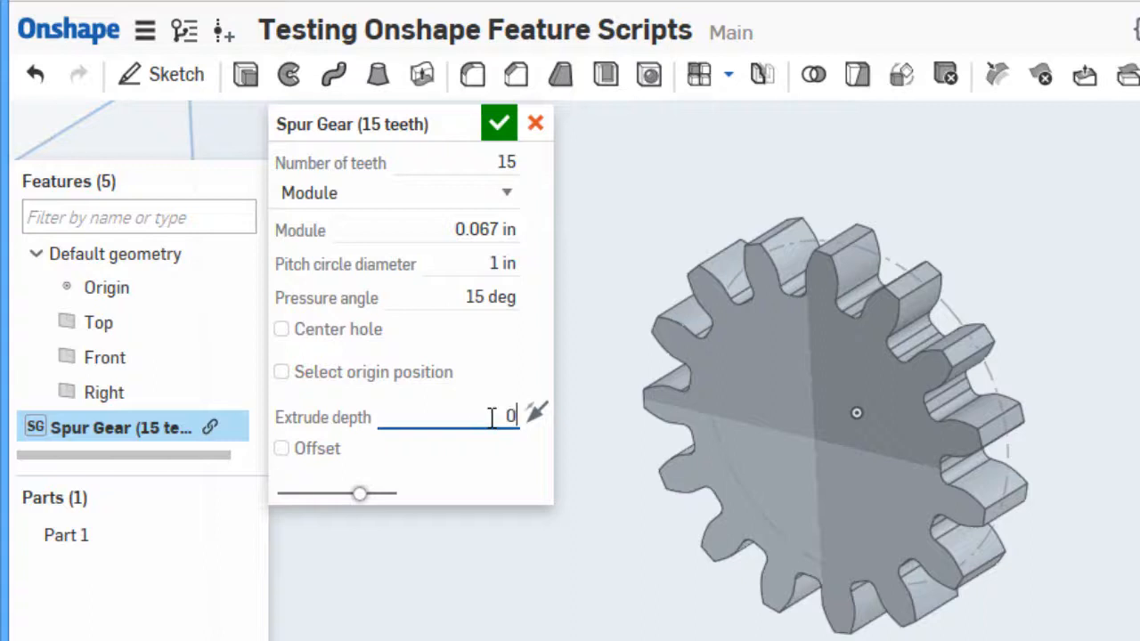
{"action": "type", "text": "."}
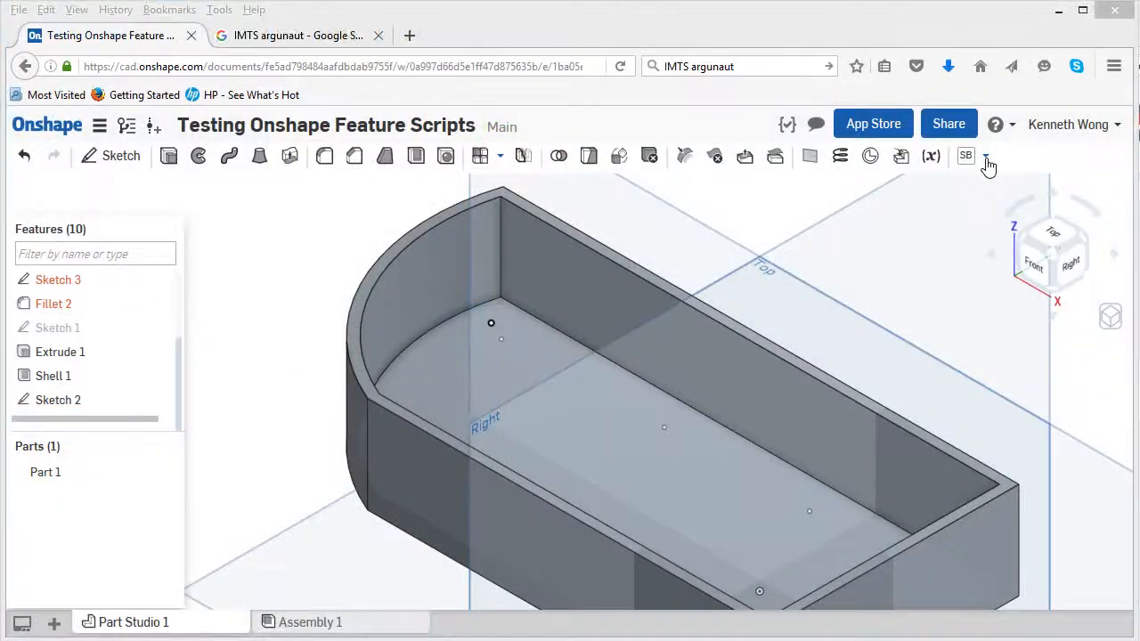
- Start a Screw Boss custom feature and place bosses at two sketch points on the shelled part
{"action": "left_click", "coordinate": [987, 156]}
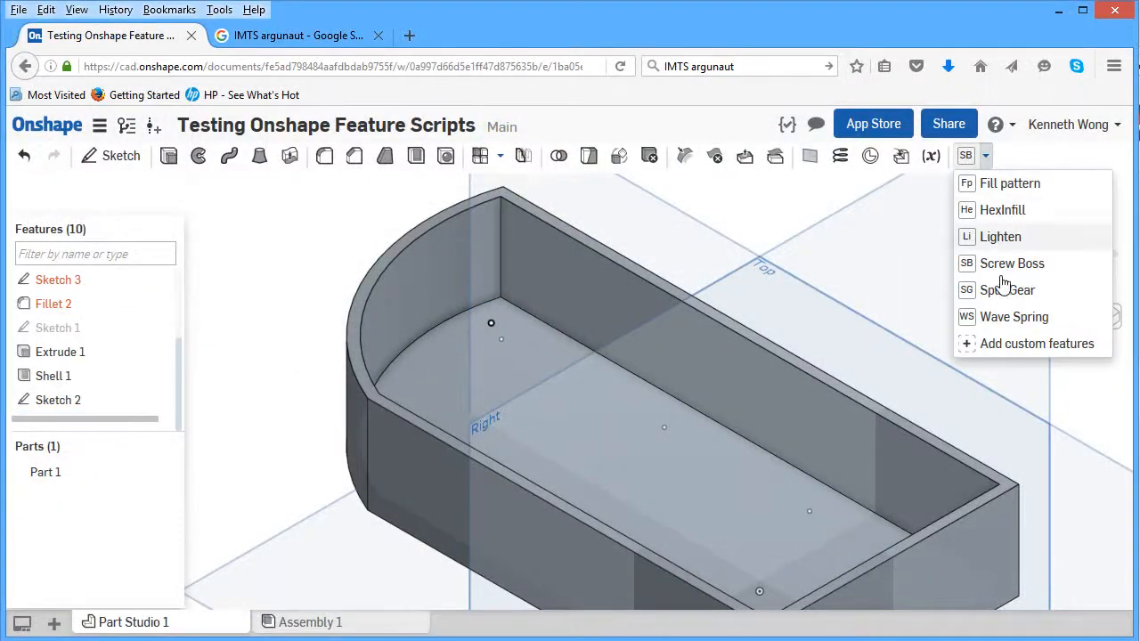
{"action": "left_click", "coordinate": [1006, 276]}
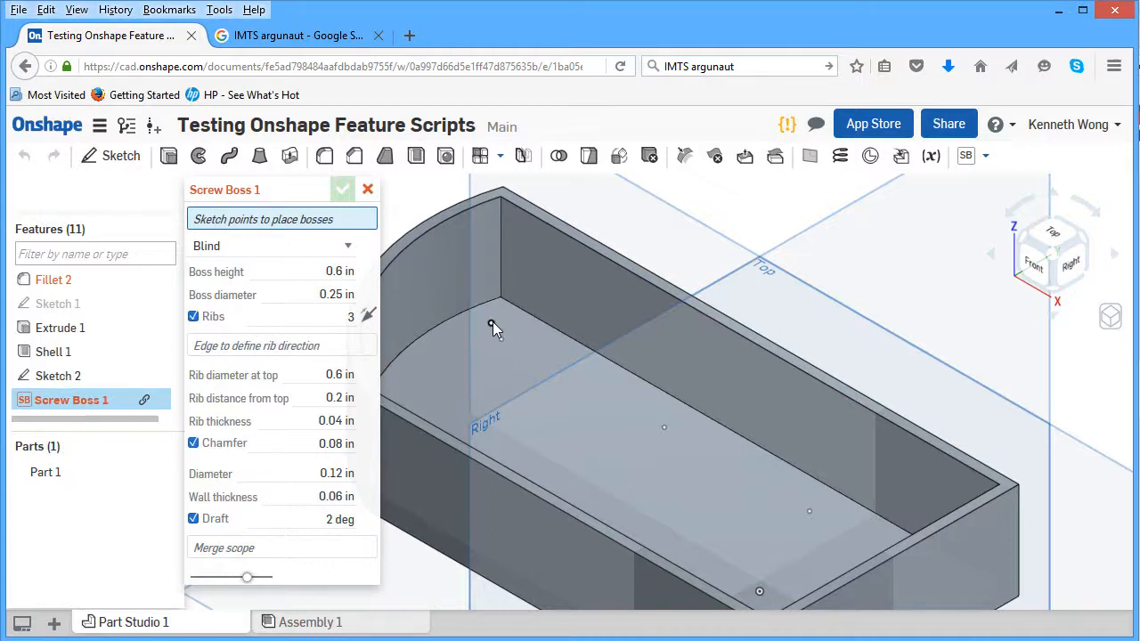
{"action": "mouse_move", "coordinate": [495, 329]}
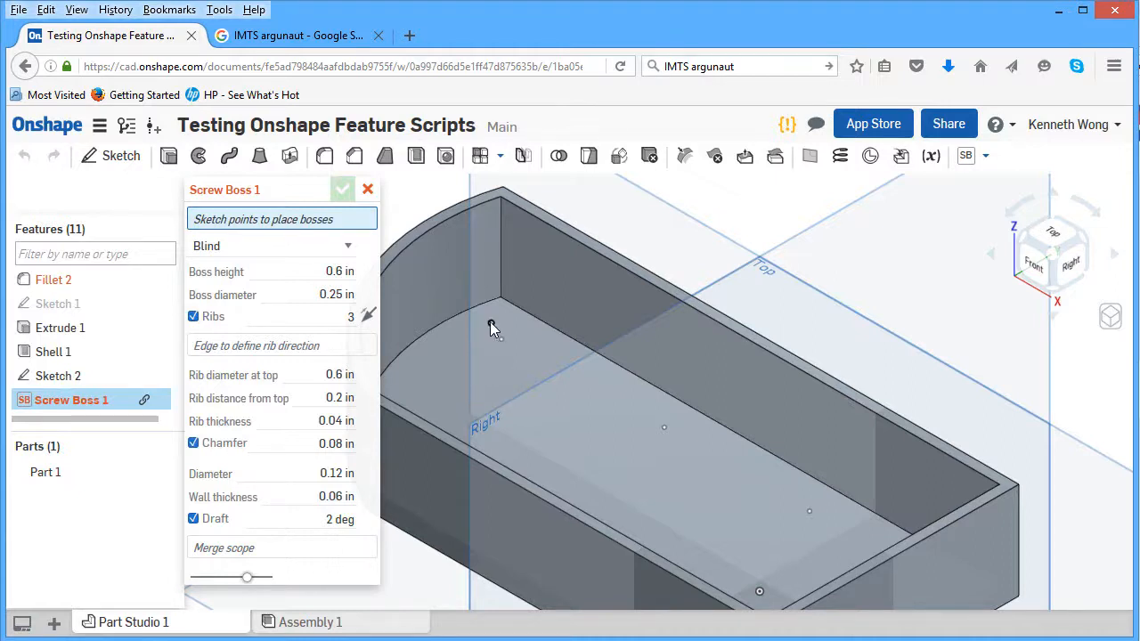
{"action": "left_click", "coordinate": [492, 324]}
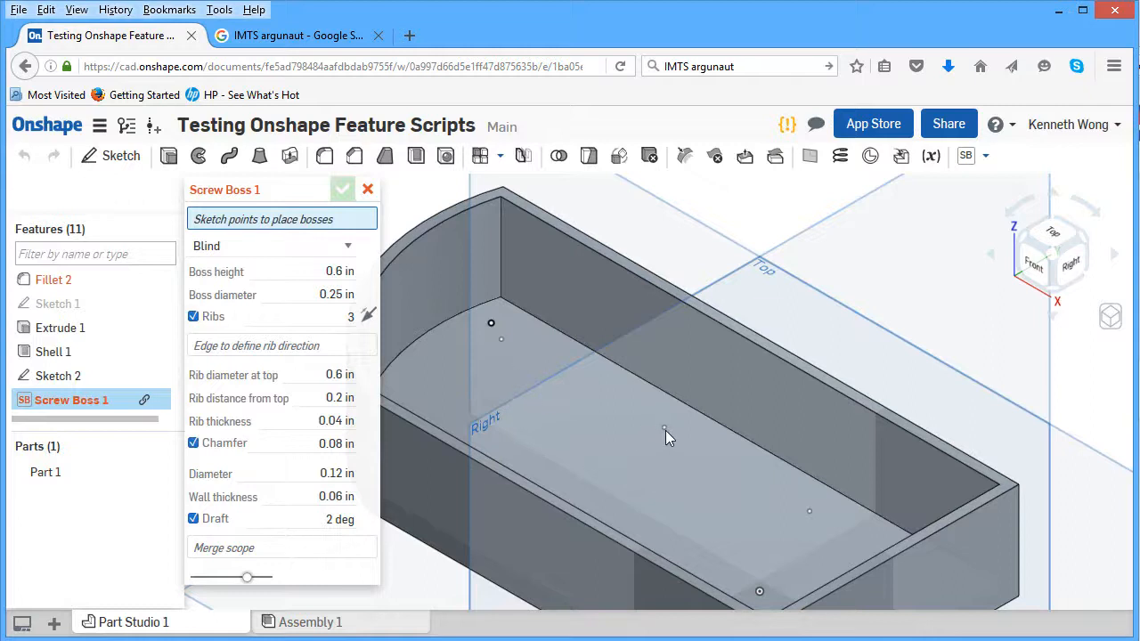
{"action": "mouse_move", "coordinate": [445, 311]}
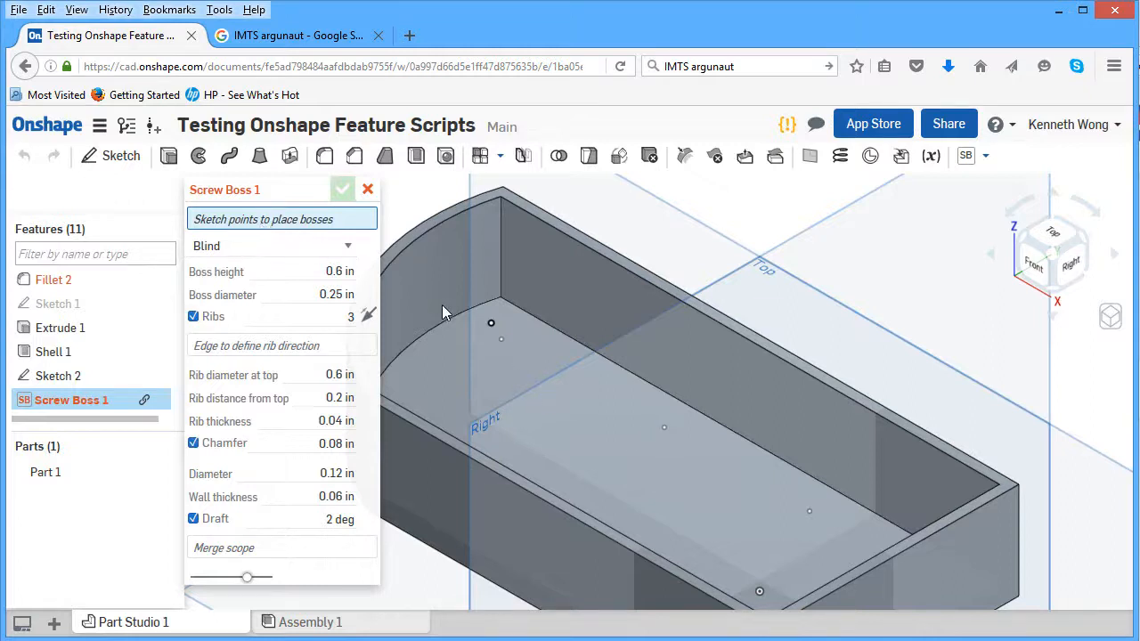
{"action": "mouse_move", "coordinate": [668, 436]}
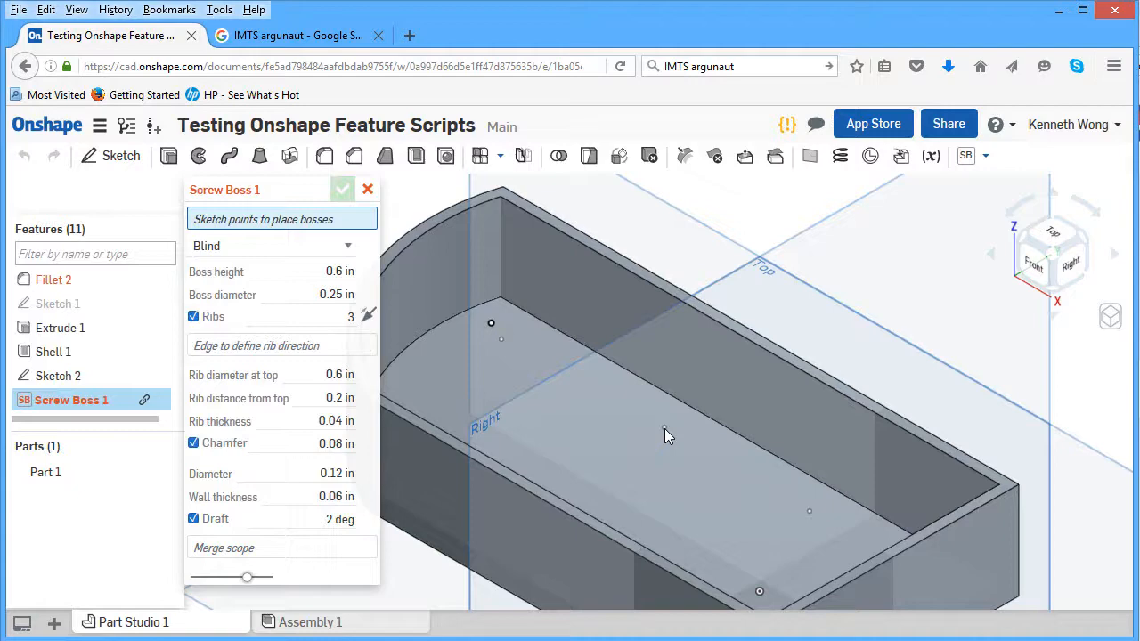
{"action": "left_click", "coordinate": [663, 428]}
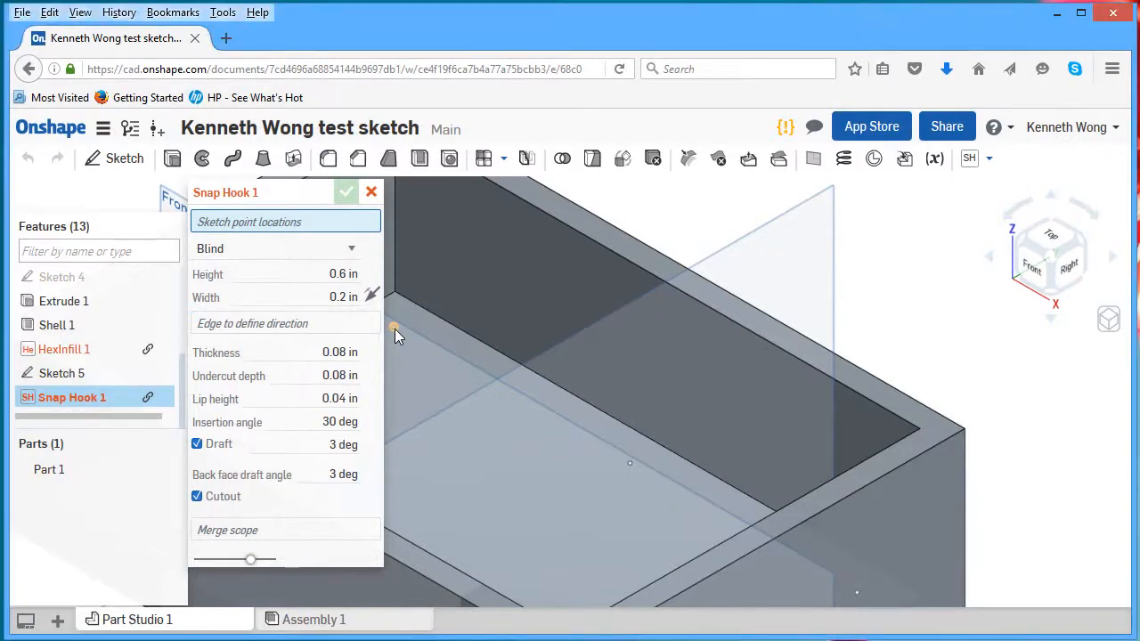
- Place snap hooks at two vertices of Sketch 5 in the Snap Hook 1 feature
{"action": "left_click", "coordinate": [395, 328]}
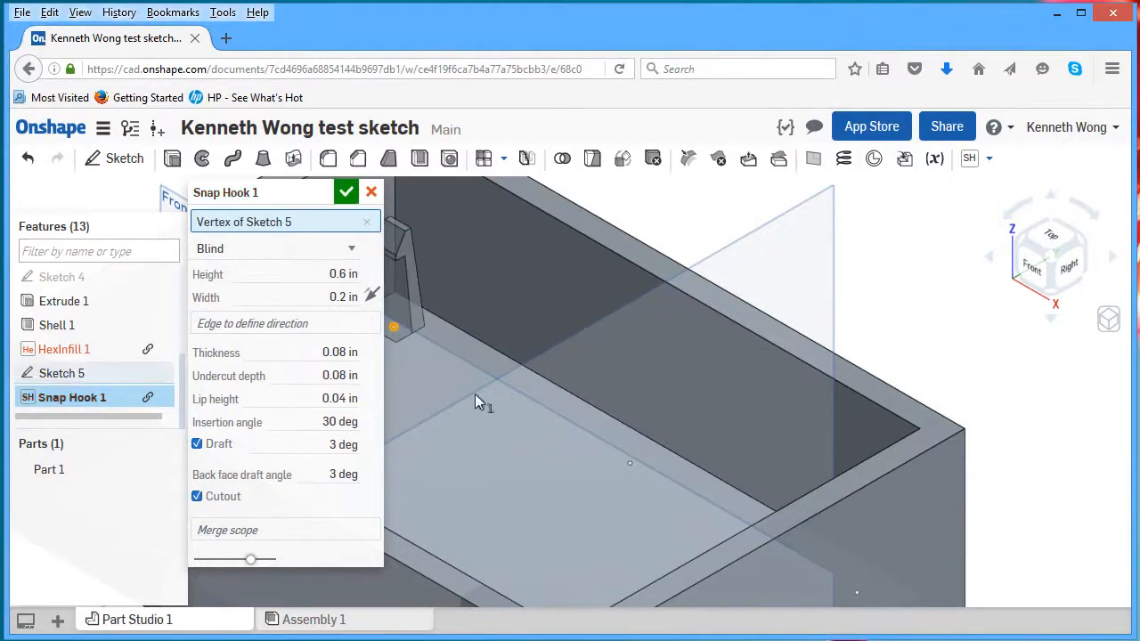
{"action": "left_click", "coordinate": [630, 463]}
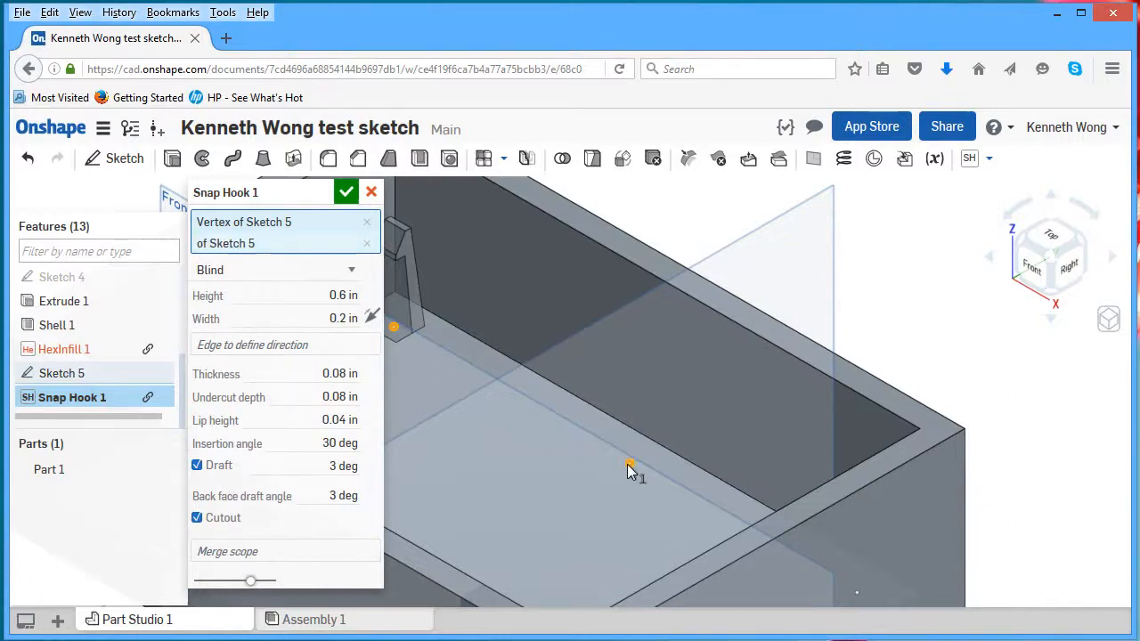
{"action": "left_click", "coordinate": [630, 466]}
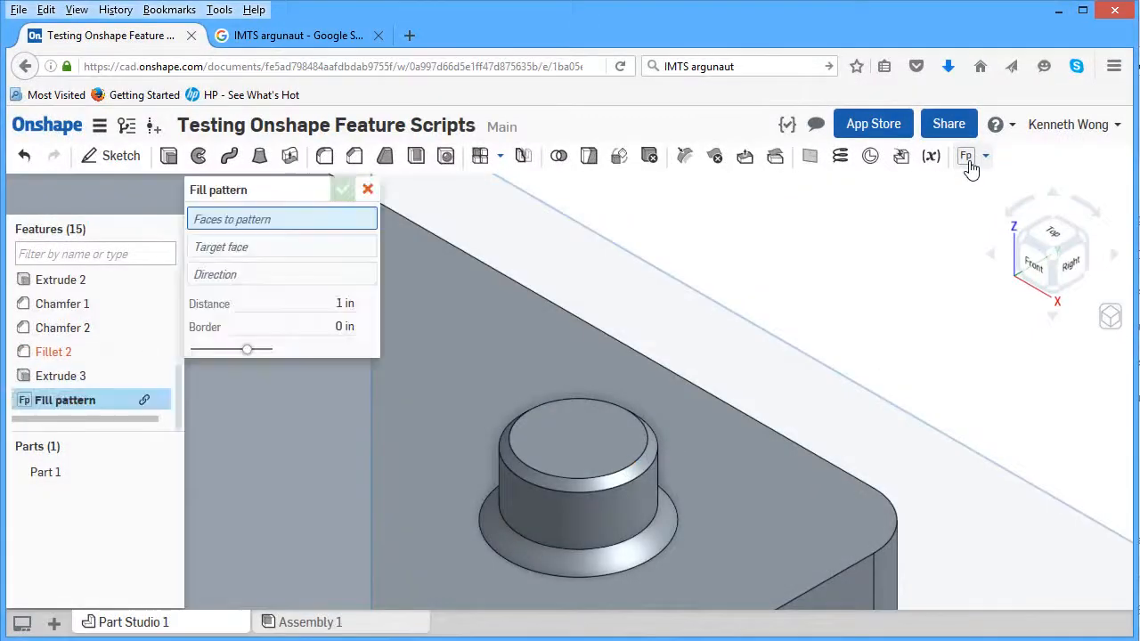
- Select the chamfered boss faces to pattern and the block's top face as the target
{"action": "left_click", "coordinate": [570, 433]}
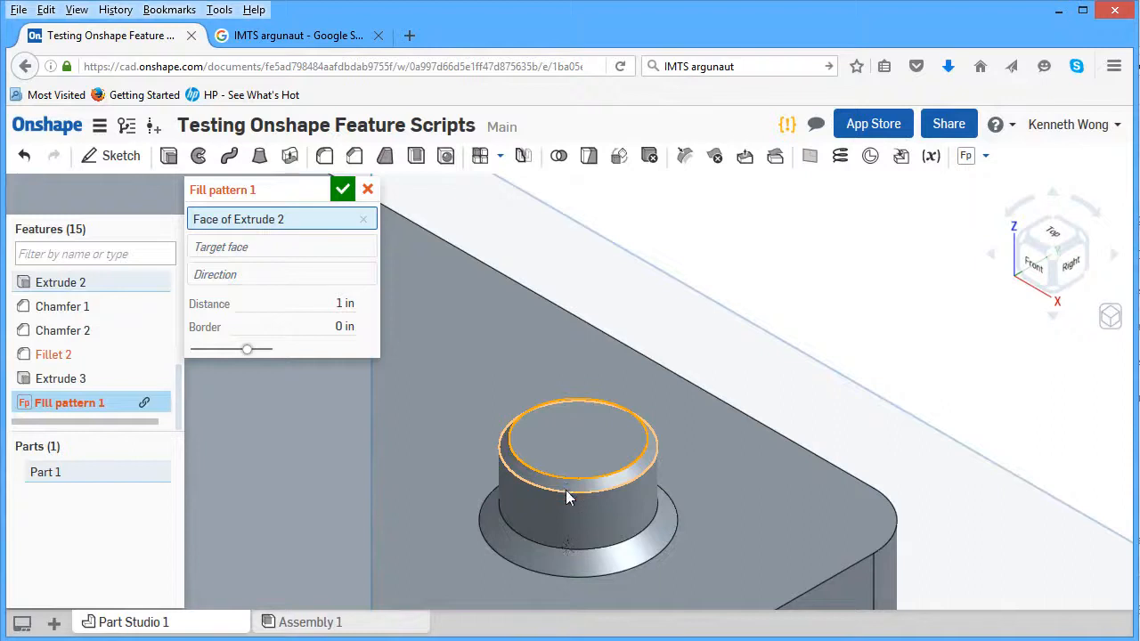
{"action": "left_click", "coordinate": [570, 534]}
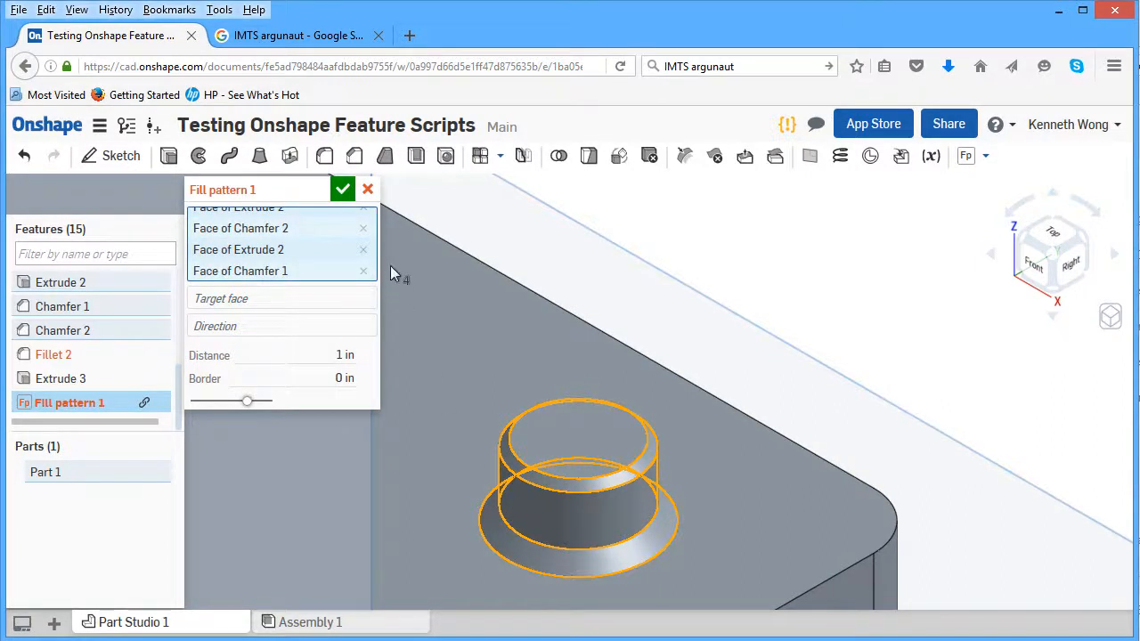
{"action": "mouse_move", "coordinate": [281, 300]}
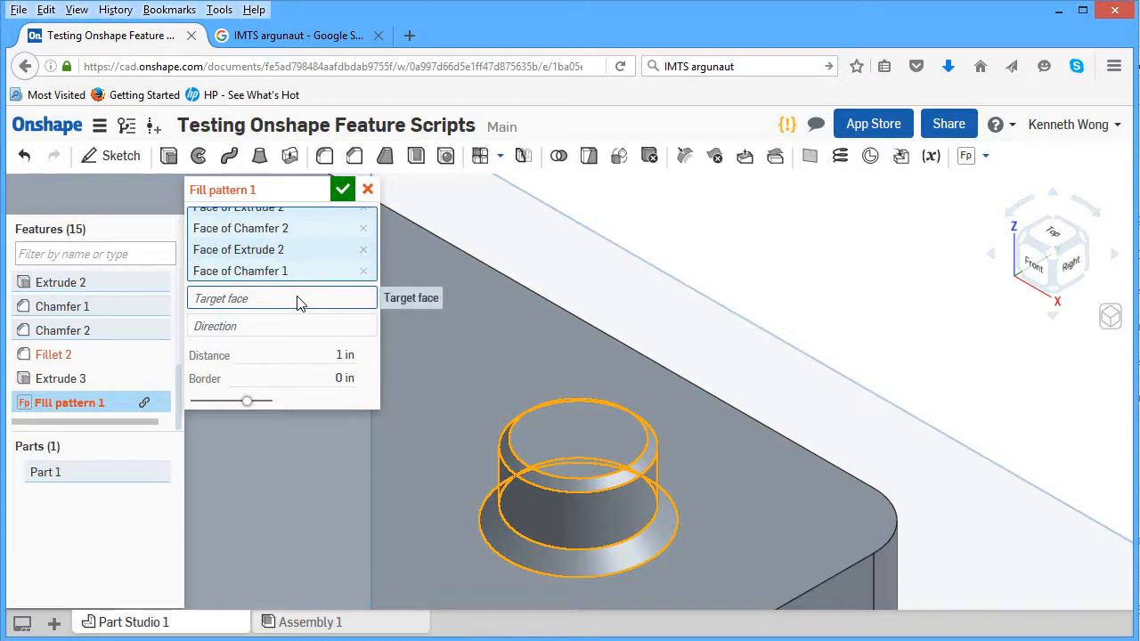
{"action": "left_click", "coordinate": [281, 299]}
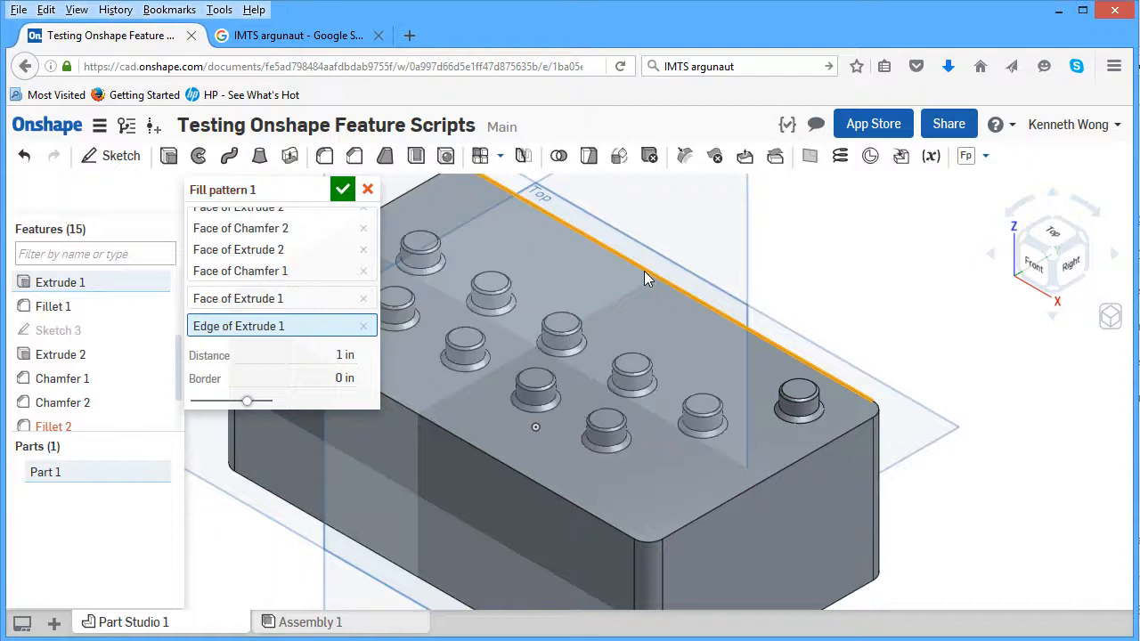
- Set the fill pattern spacing to 0.75 in, then reselect it to change to 1.75 in
{"action": "triple_click", "coordinate": [337, 356]}
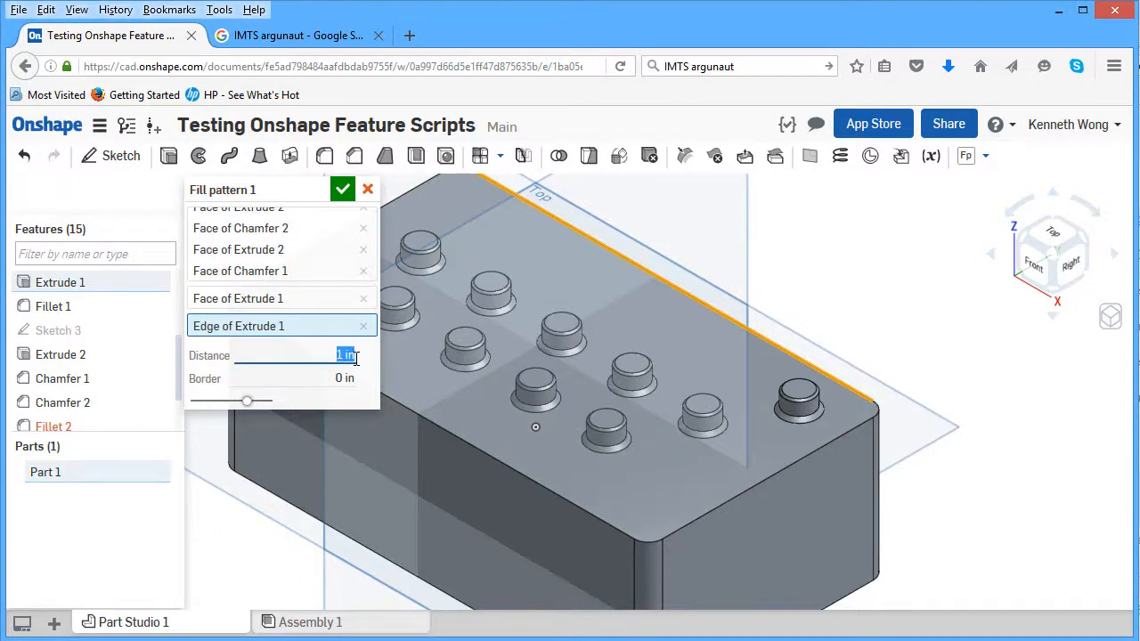
{"action": "type", "text": "0.75"}
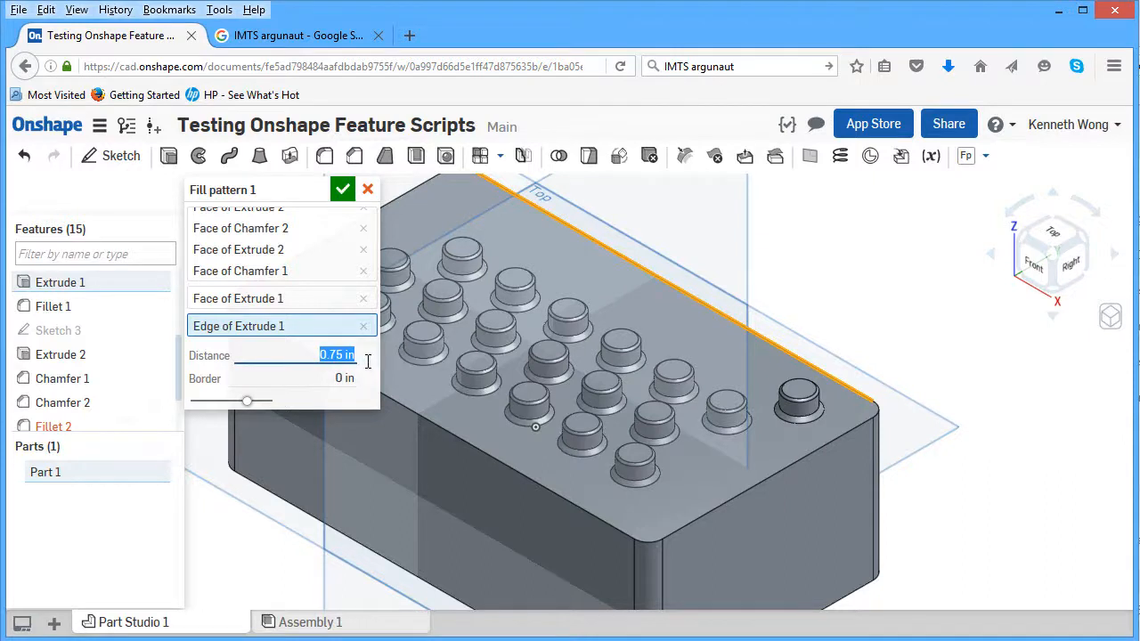
{"action": "left_click", "coordinate": [344, 378]}
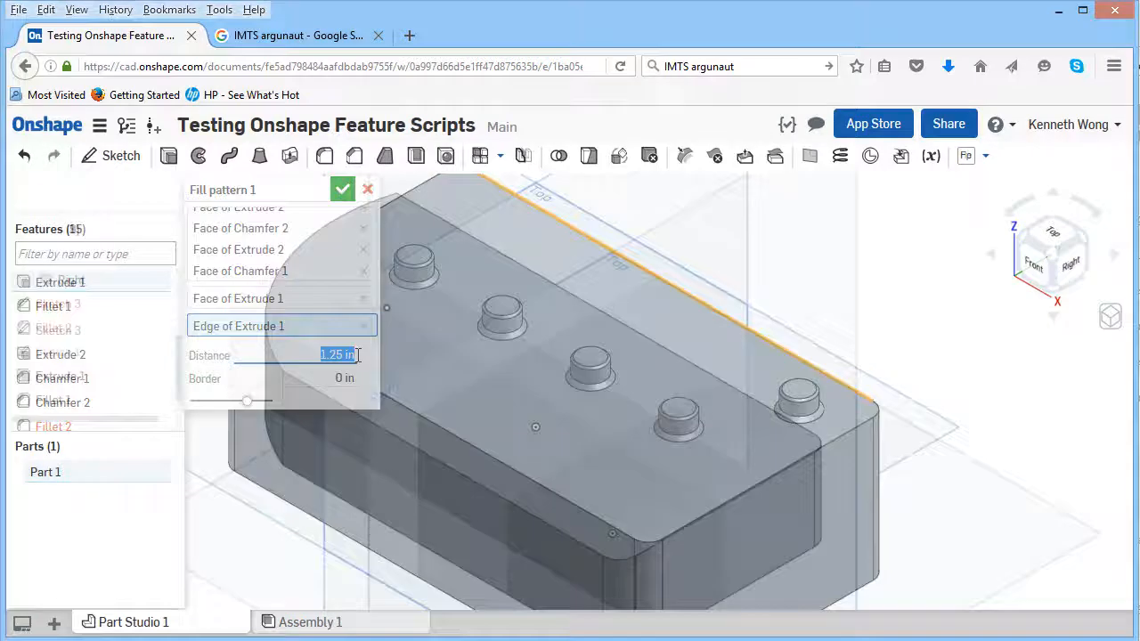
- Start a HexInfill custom feature on Part 1 and set the hex width to 0.25 in
{"action": "left_click", "coordinate": [983, 157]}
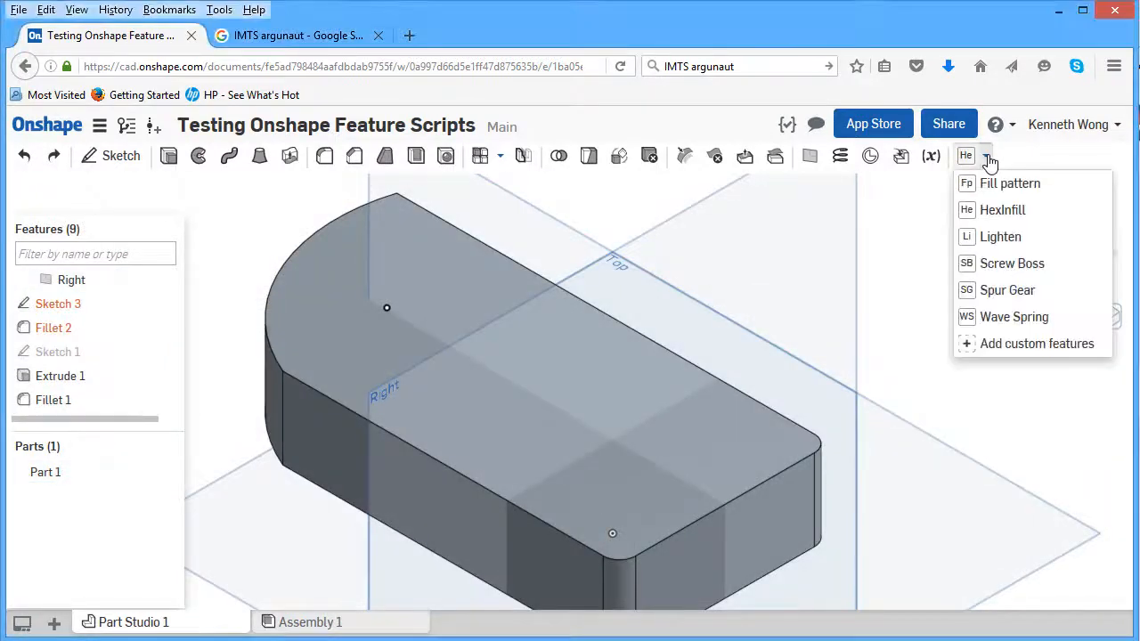
{"action": "mouse_move", "coordinate": [1001, 210]}
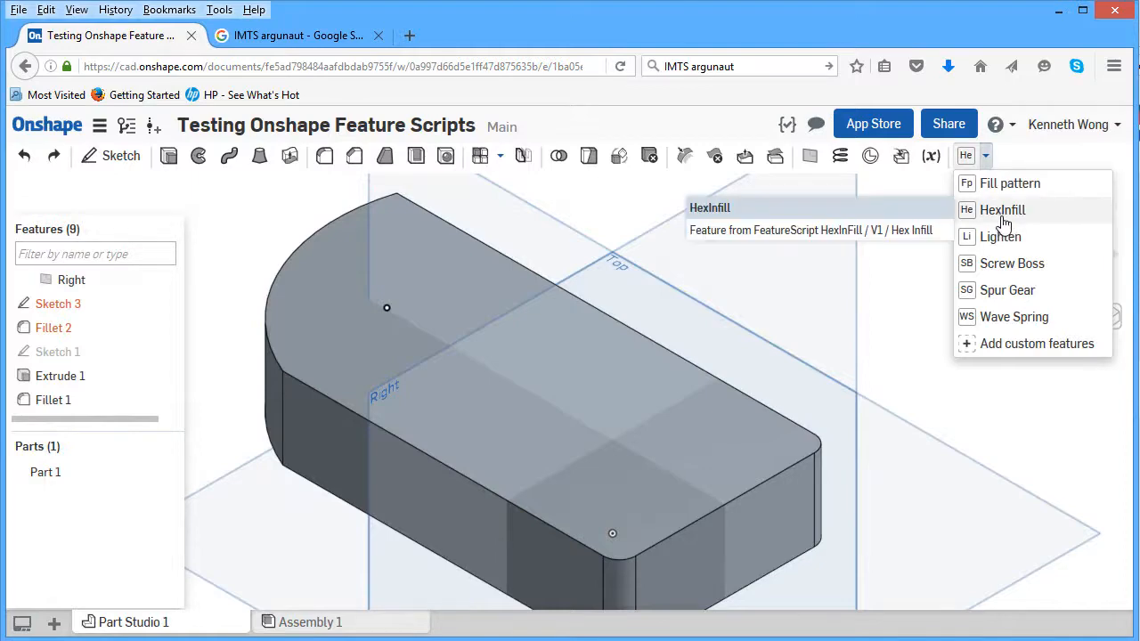
{"action": "left_click", "coordinate": [1001, 210]}
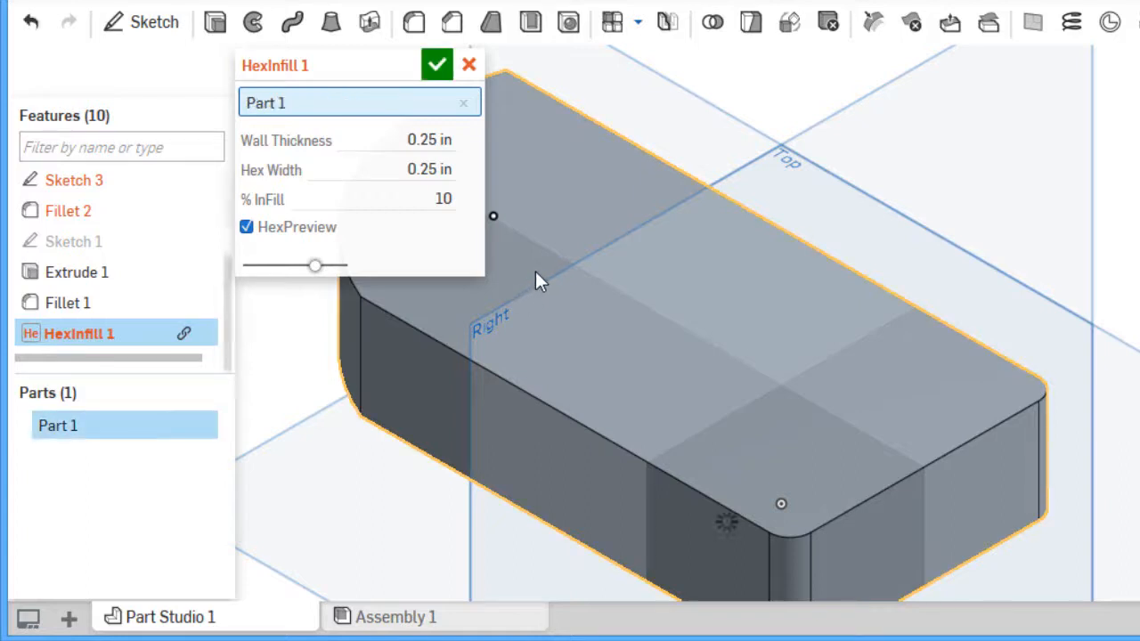
{"action": "mouse_move", "coordinate": [256, 249]}
{"action": "type", "text": "0.5"}
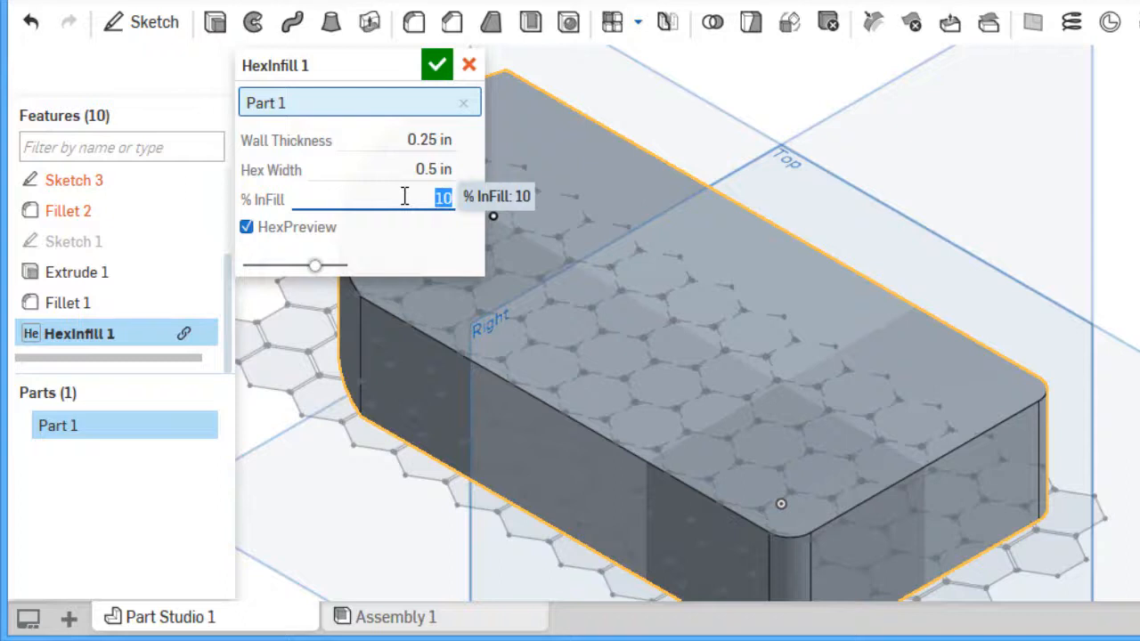
{"action": "left_click", "coordinate": [426, 169]}
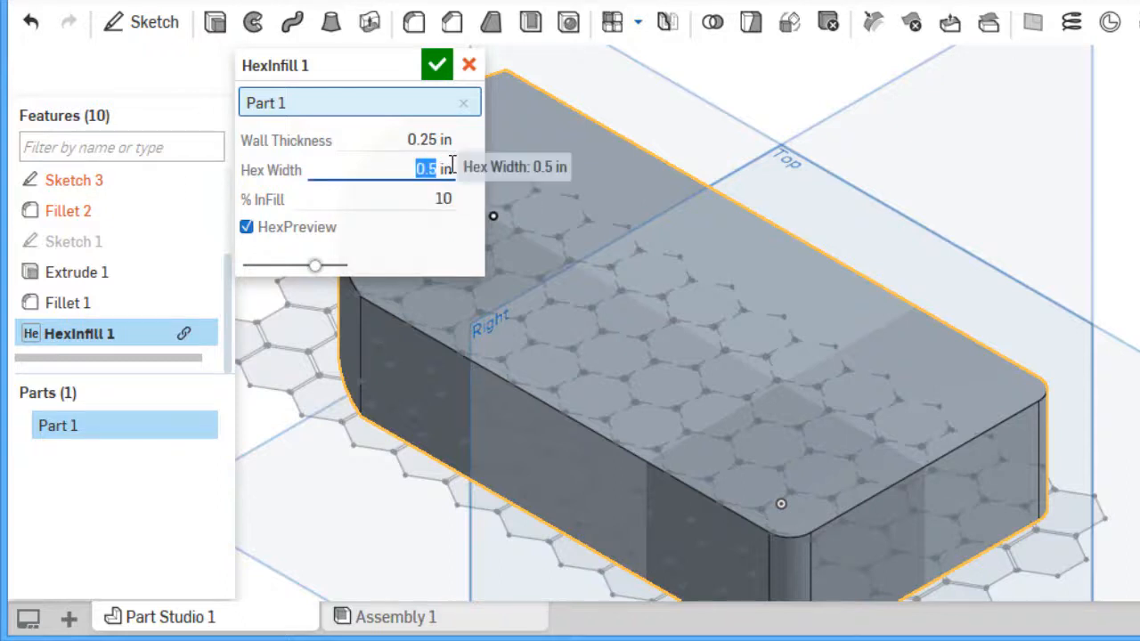
{"action": "type", "text": "0.2"}
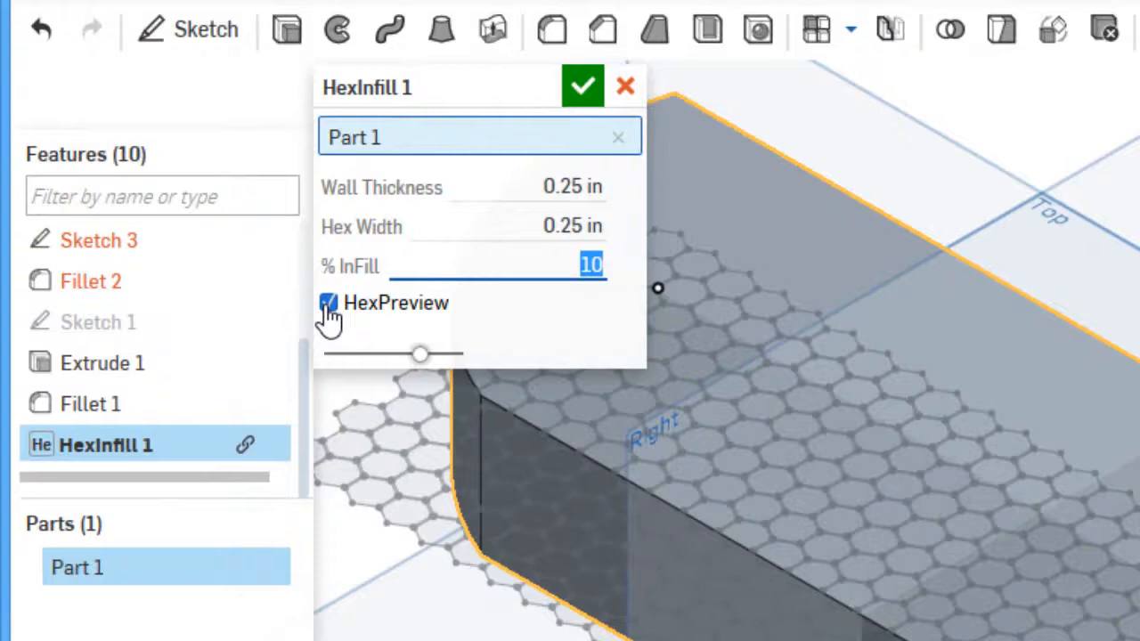
- Toggle the honeycomb preview, accept HexInfill and cut a blind remove-extrude from Sketch 2
{"action": "left_click", "coordinate": [328, 302]}
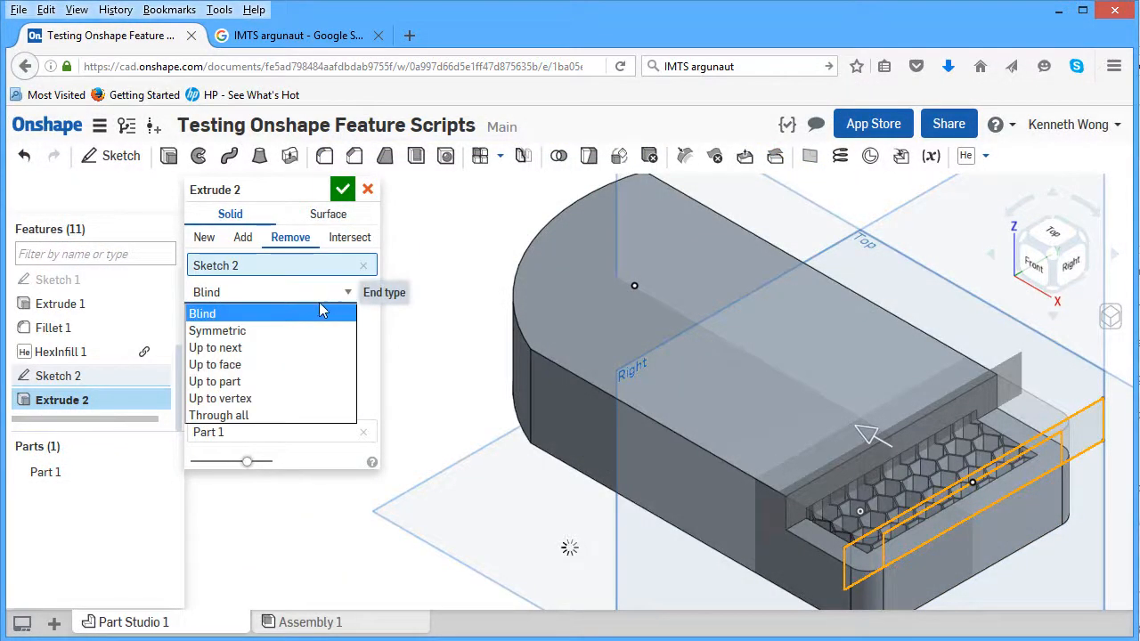
{"action": "left_click", "coordinate": [203, 313]}
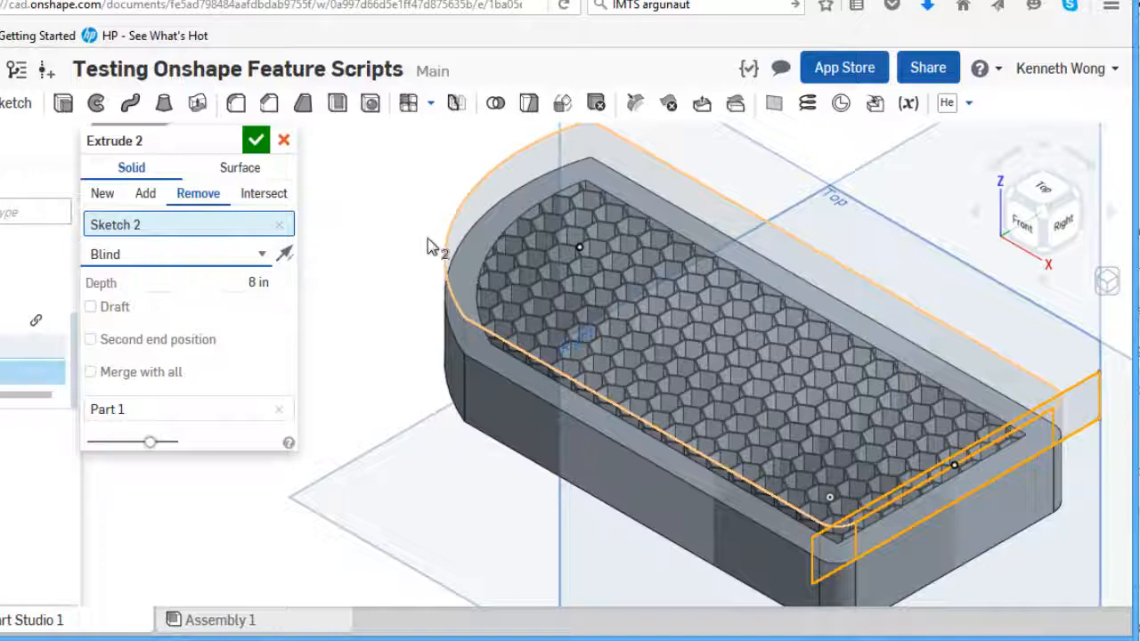
{"action": "left_click", "coordinate": [257, 139]}
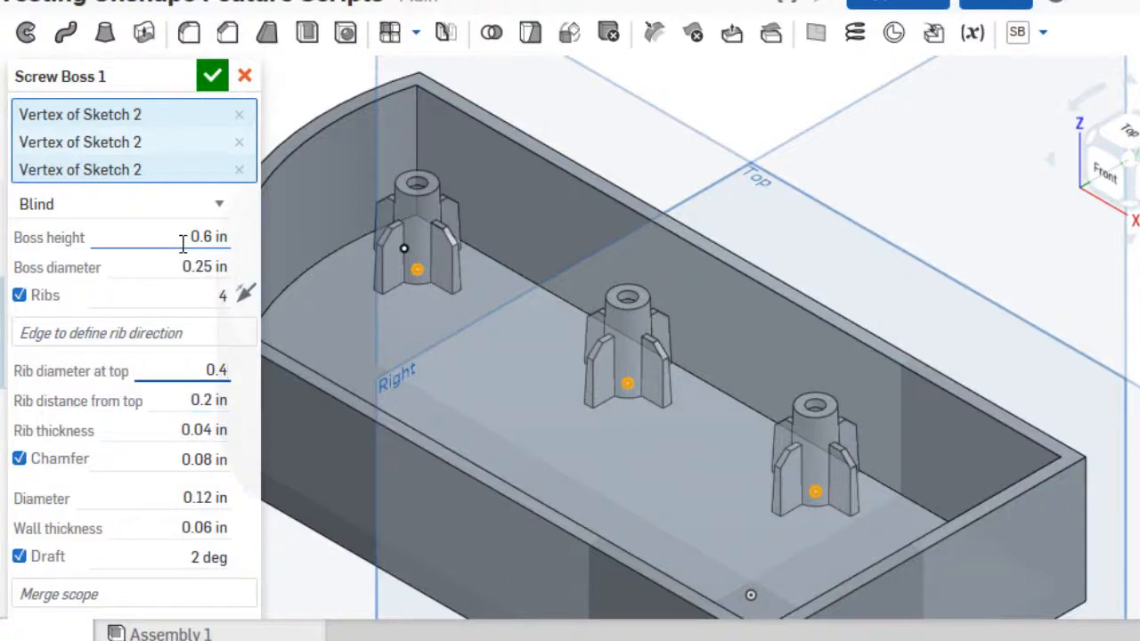
- Reduce the screw boss diameter to 0.125 in
{"action": "triple_click", "coordinate": [199, 267]}
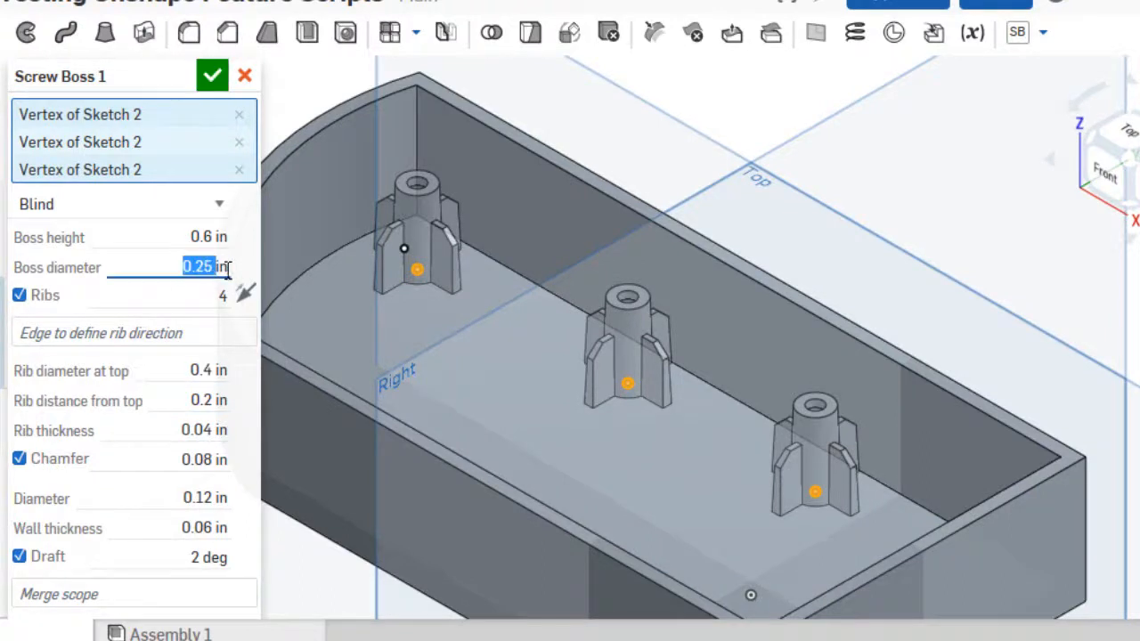
{"action": "type", "text": "0."}
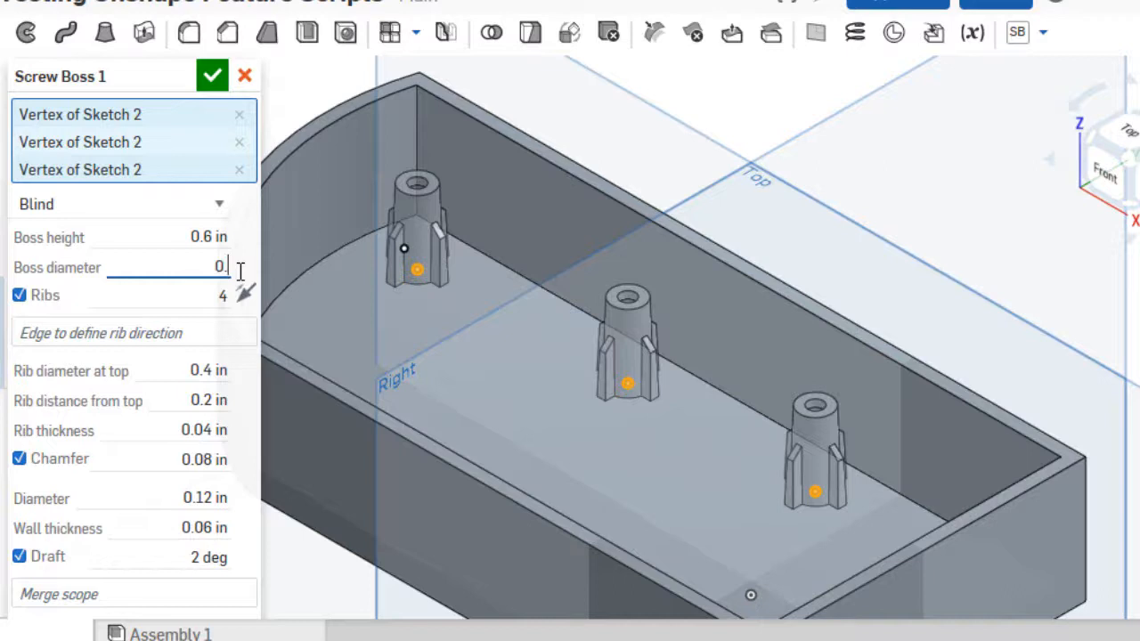
{"action": "type", "text": "125 in"}
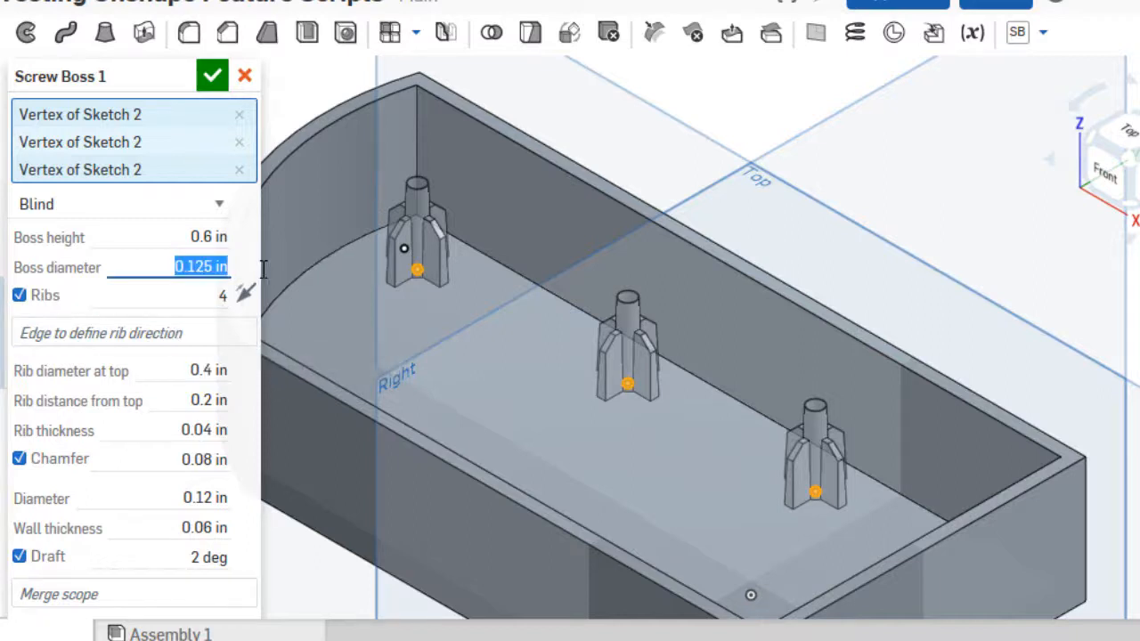
{"action": "type", "text": "0.2"}
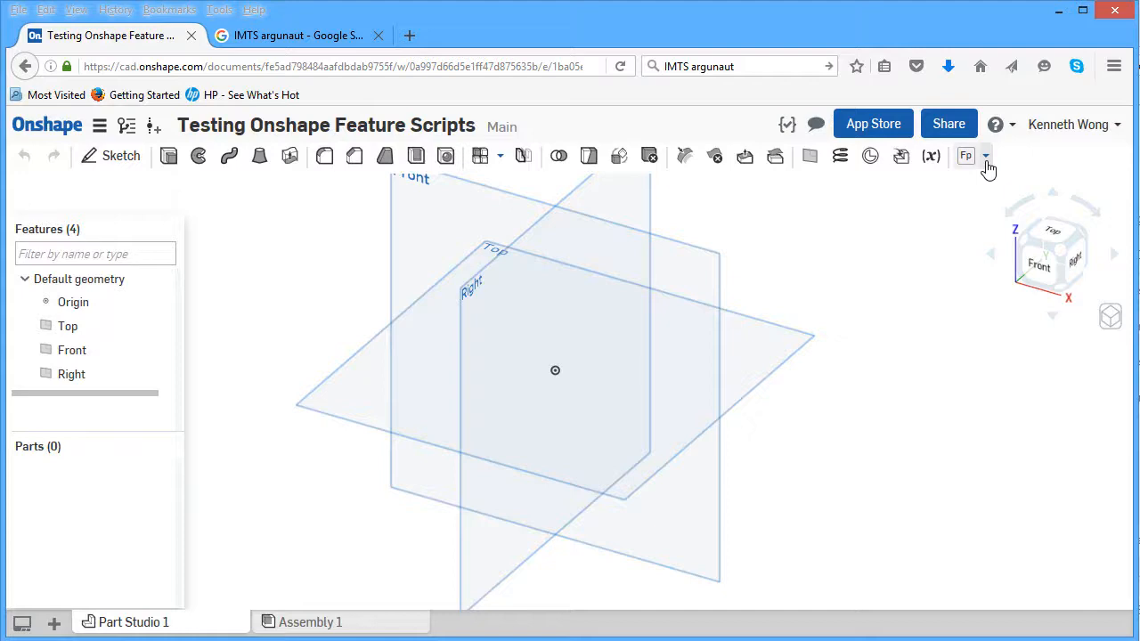
- Show the custom features list with Fill pattern, HexInfill, Lighten, Spur Gear and Wave Spring
{"action": "left_click", "coordinate": [984, 157]}
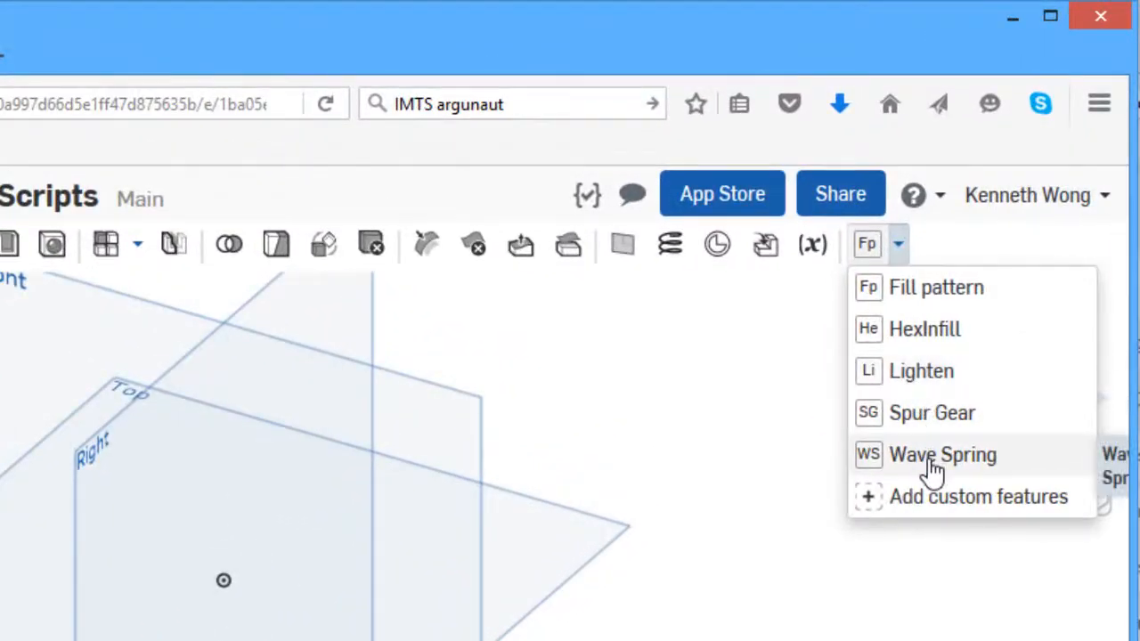
{"action": "mouse_move", "coordinate": [932, 413]}
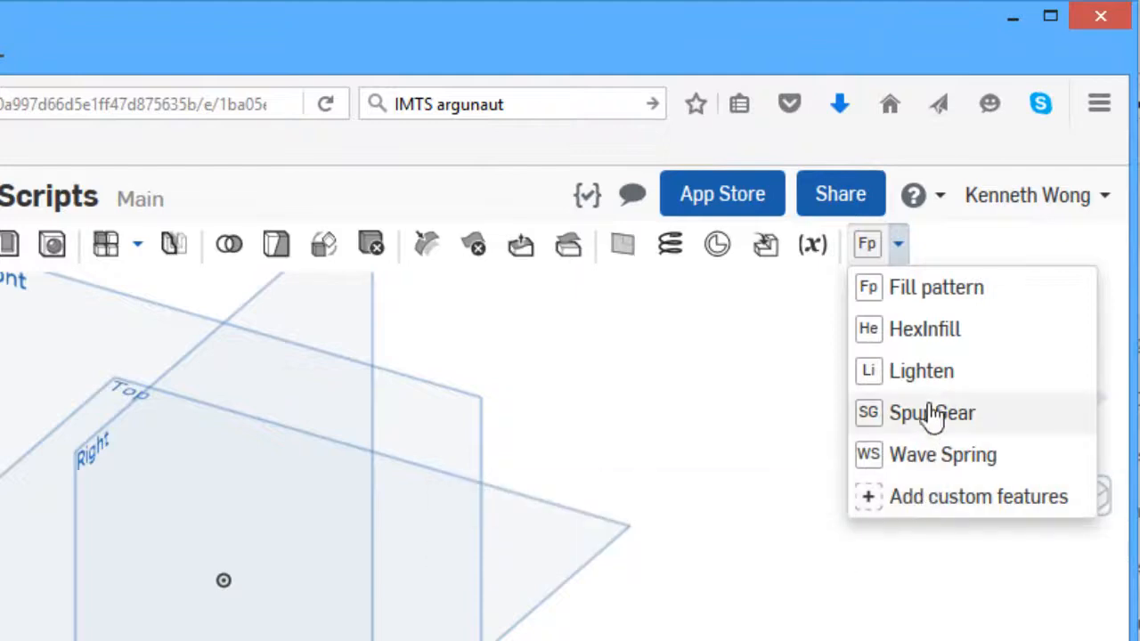
{"action": "mouse_move", "coordinate": [923, 328]}
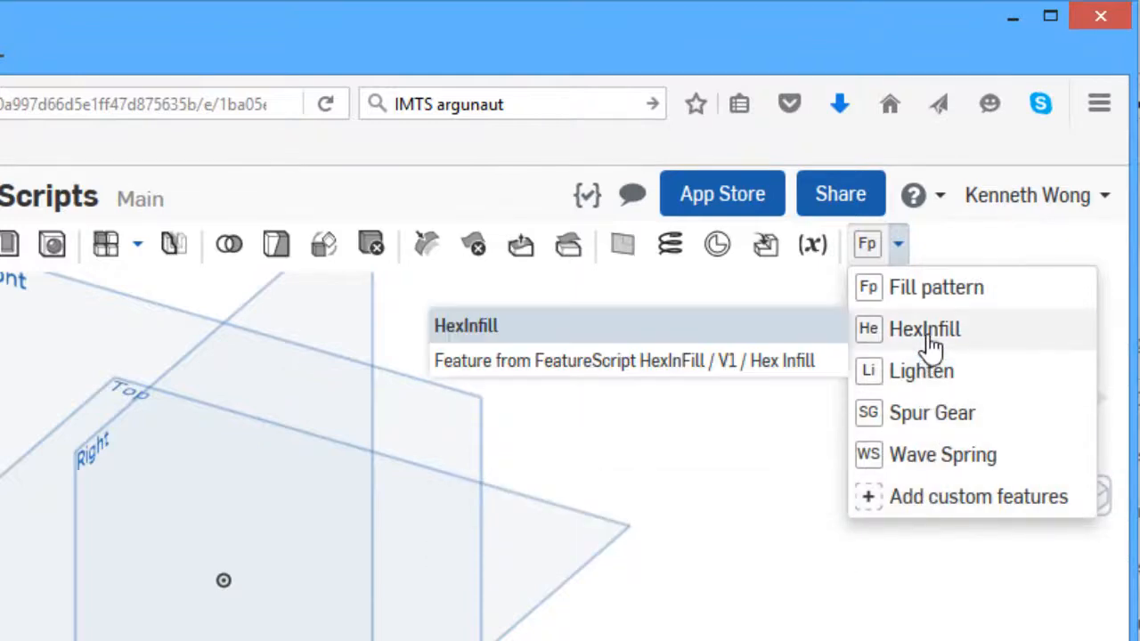
{"action": "mouse_move", "coordinate": [930, 513]}
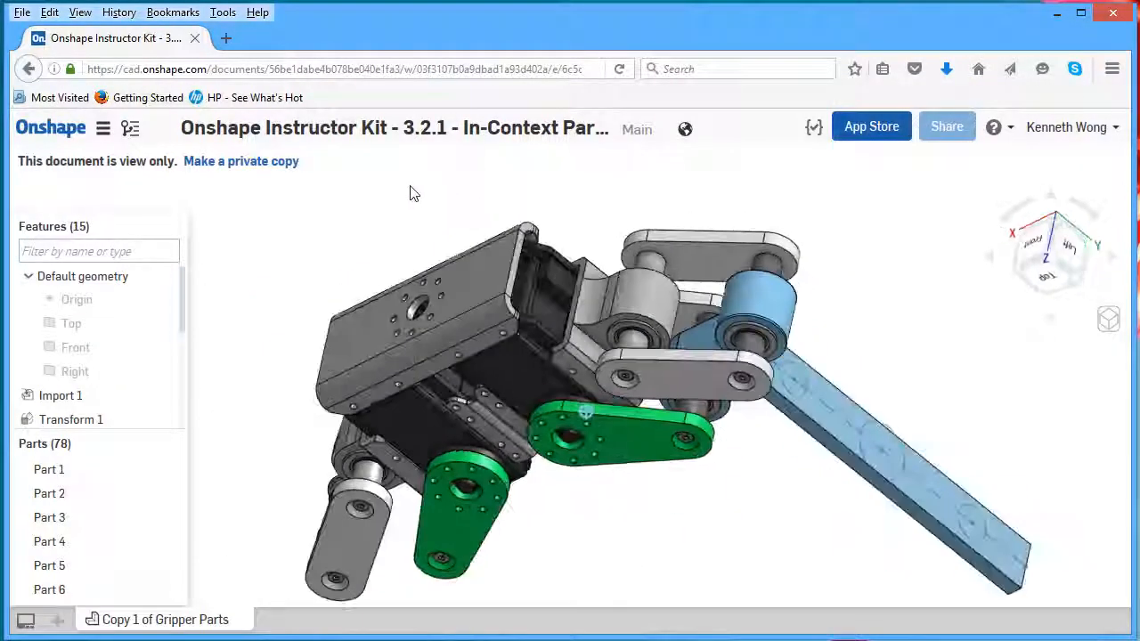
- Zoom into the gripper assembly in the Instructor Kit document
{"action": "scroll", "scroll_direction": "up", "scroll_amount": 3}
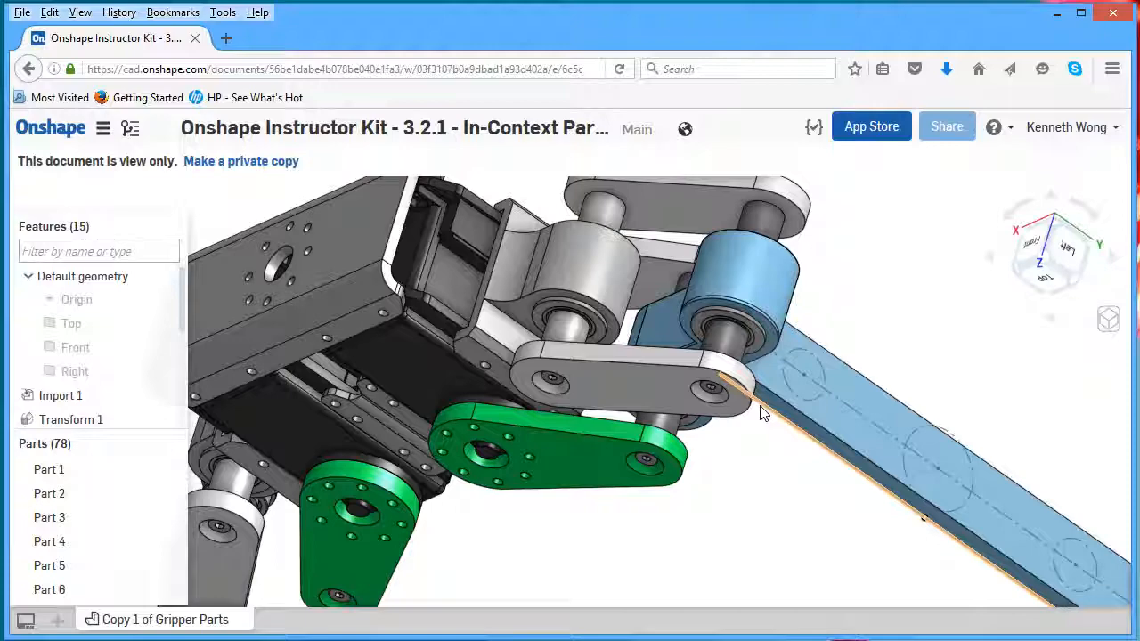